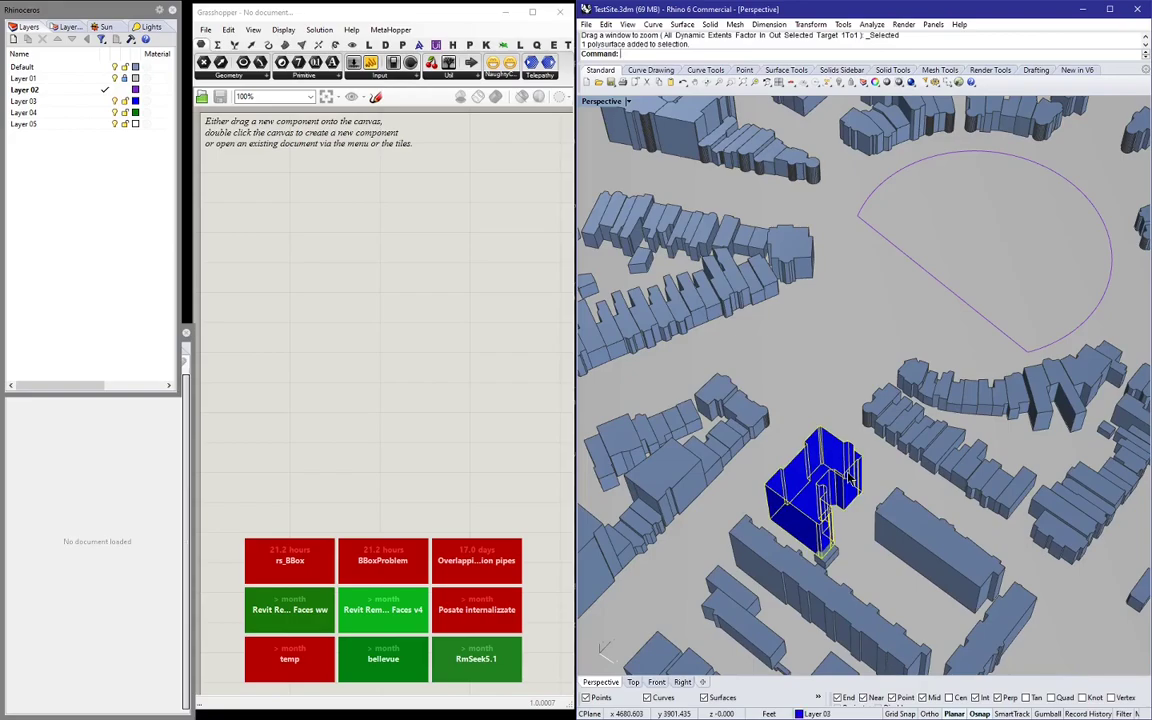
Delete the selected building blocks, leaving only the plot outline.
key(Delete)
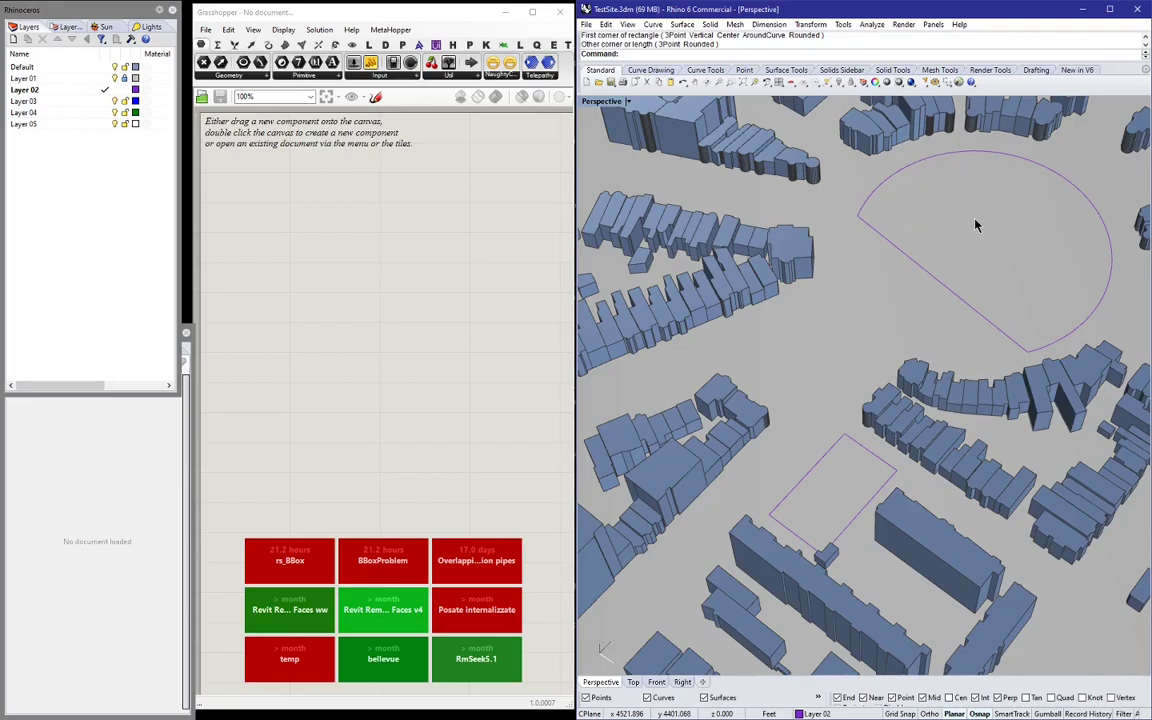
mouse_move(108, 158)
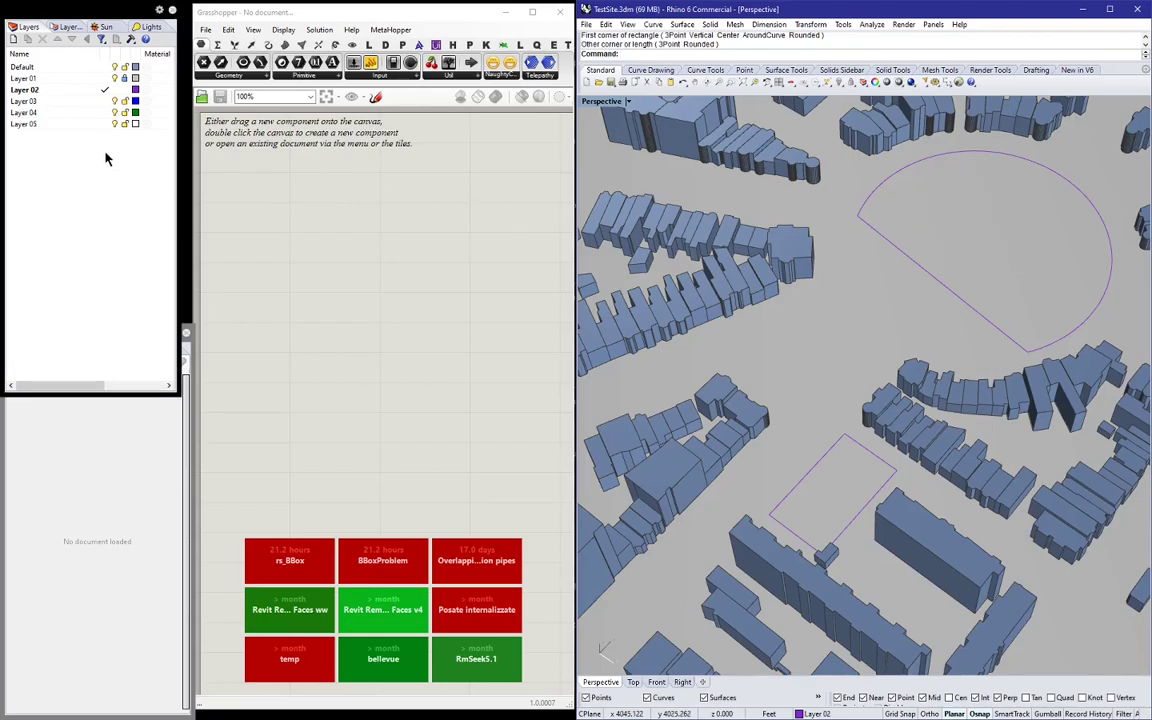
Enable the sun in Rhino's Sun panel after searching the 'dc' location.
click(104, 28)
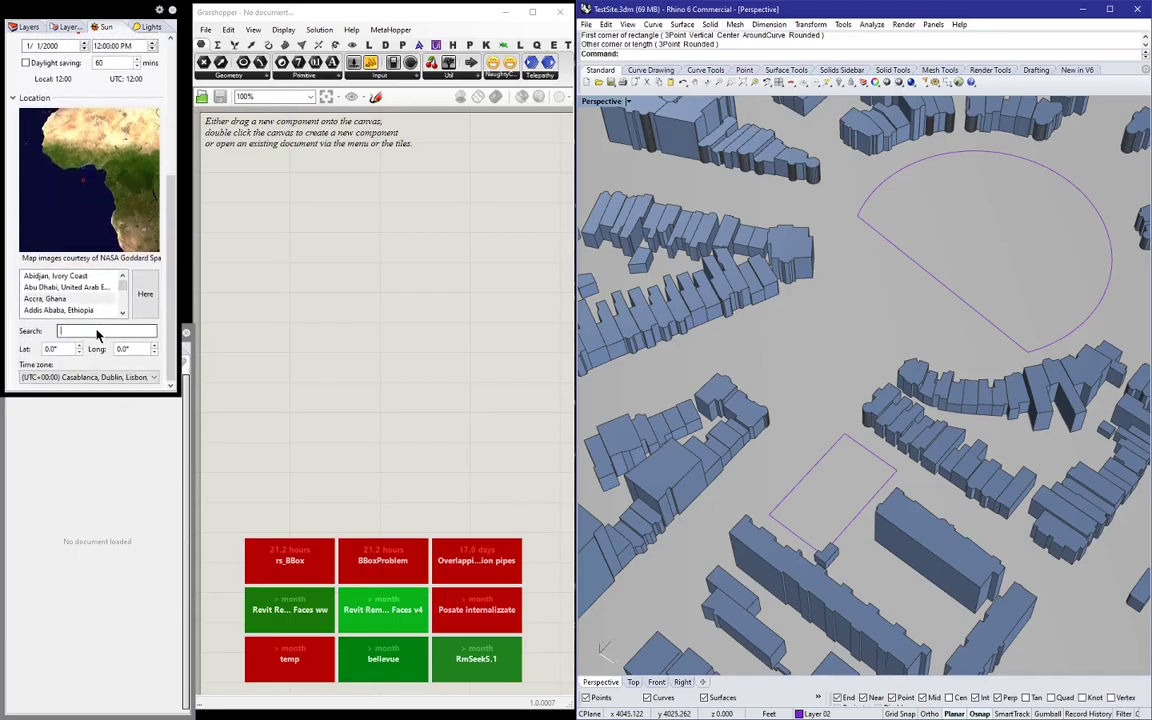
text(dc)
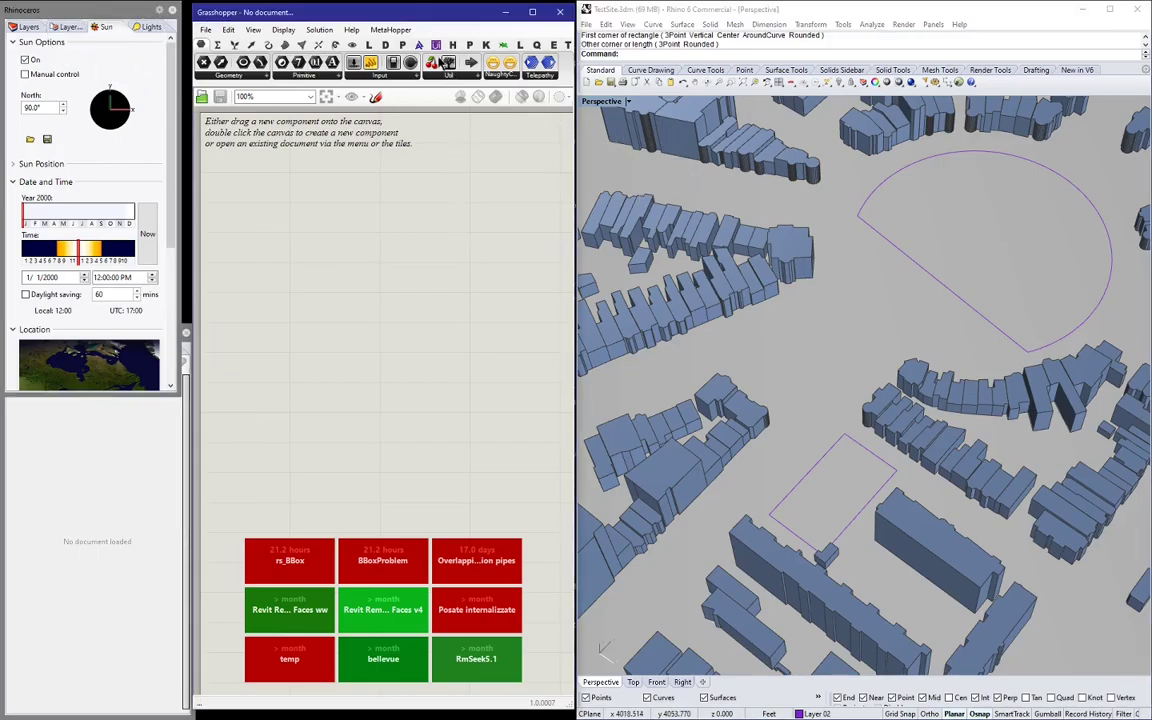
click(420, 44)
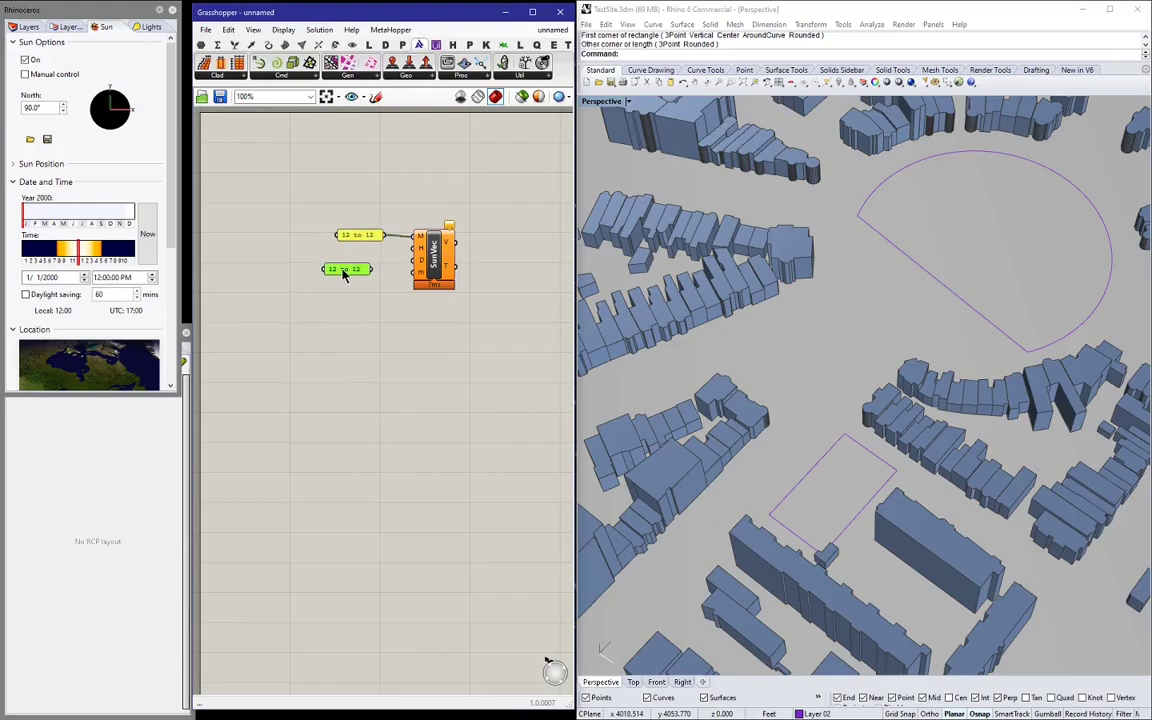
Set the sun time-range panel to '10 to 15'.
double_click(348, 268)
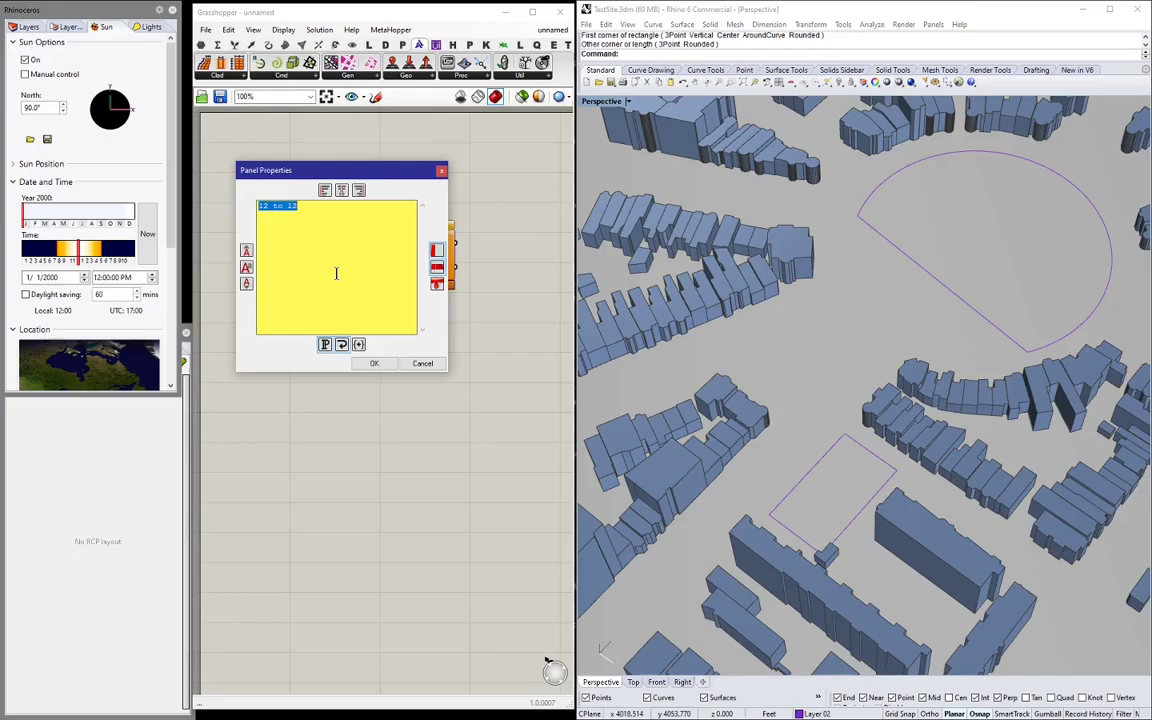
text(10 to 15)
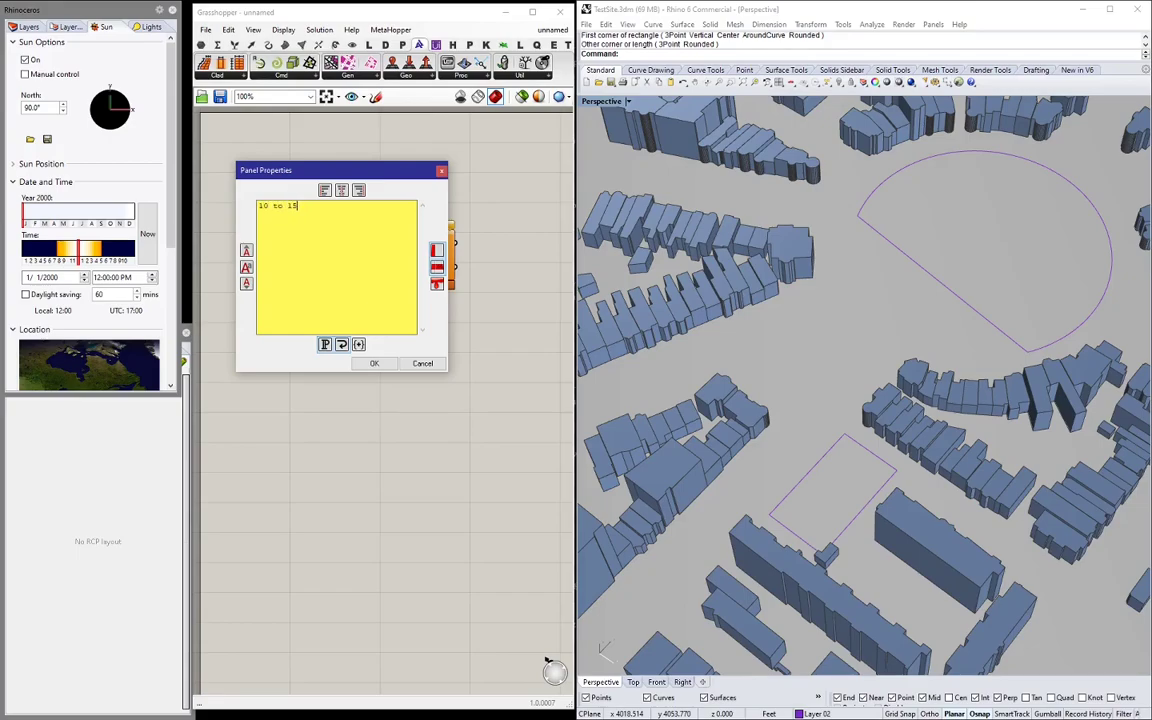
click(372, 364)
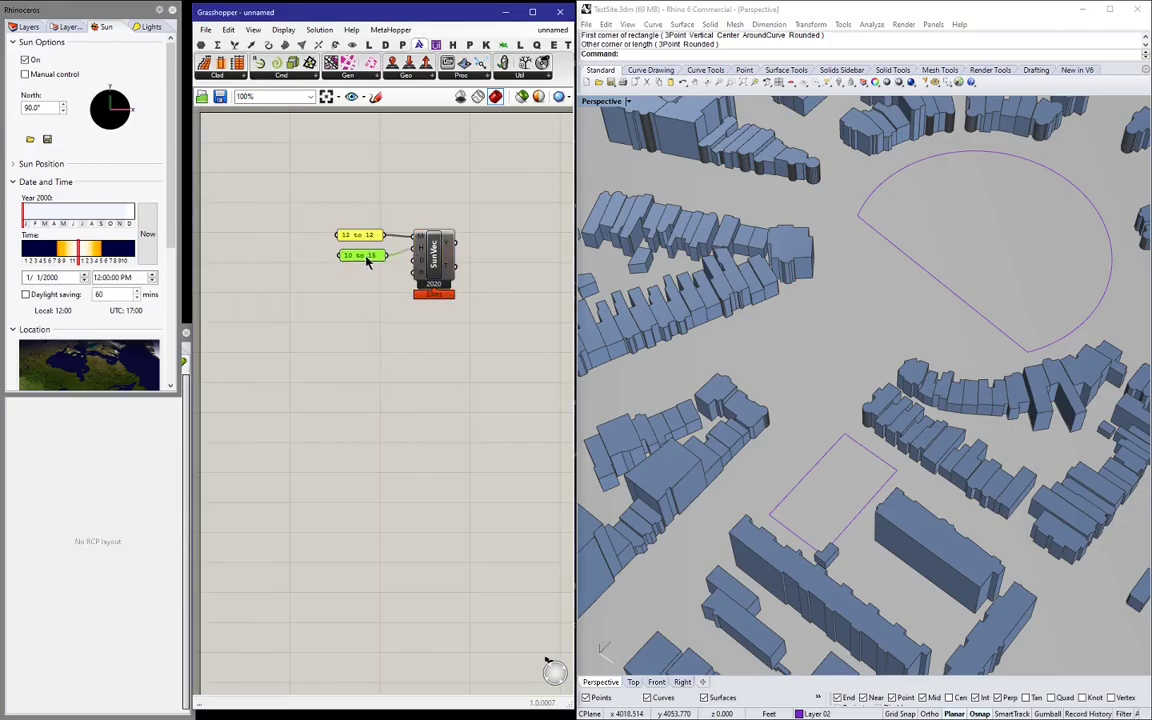
Set the sun component's year input to 2021 and a fixed minute step.
right_click(432, 264)
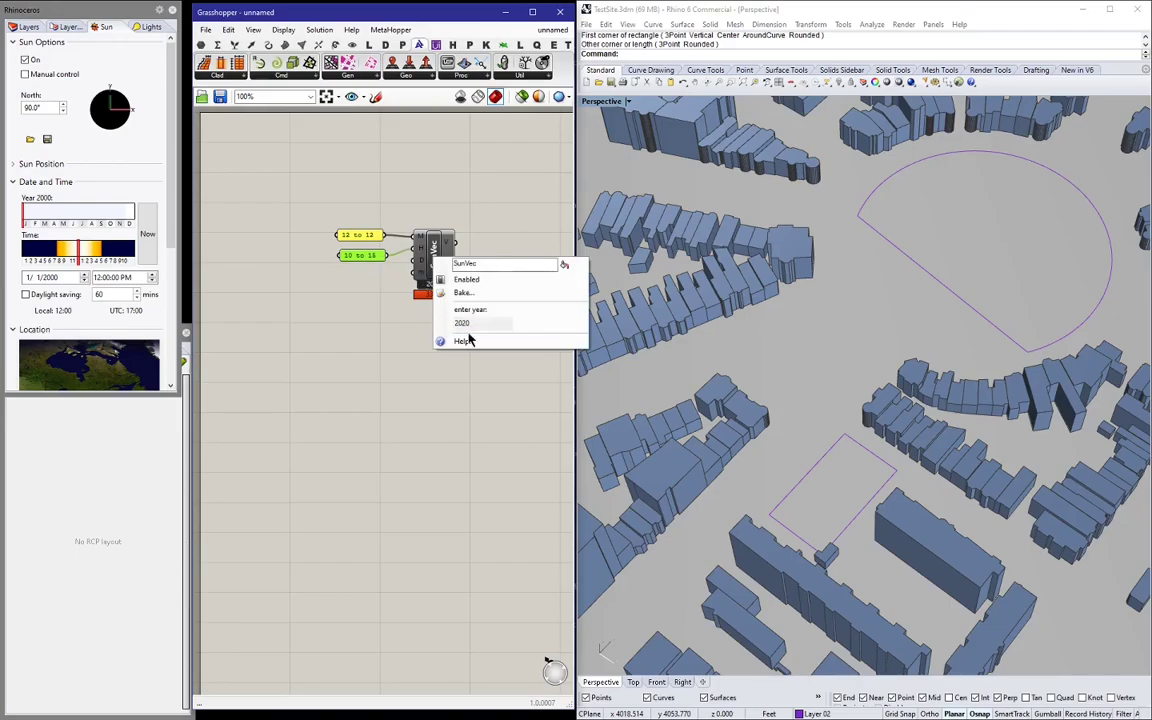
text(2021)
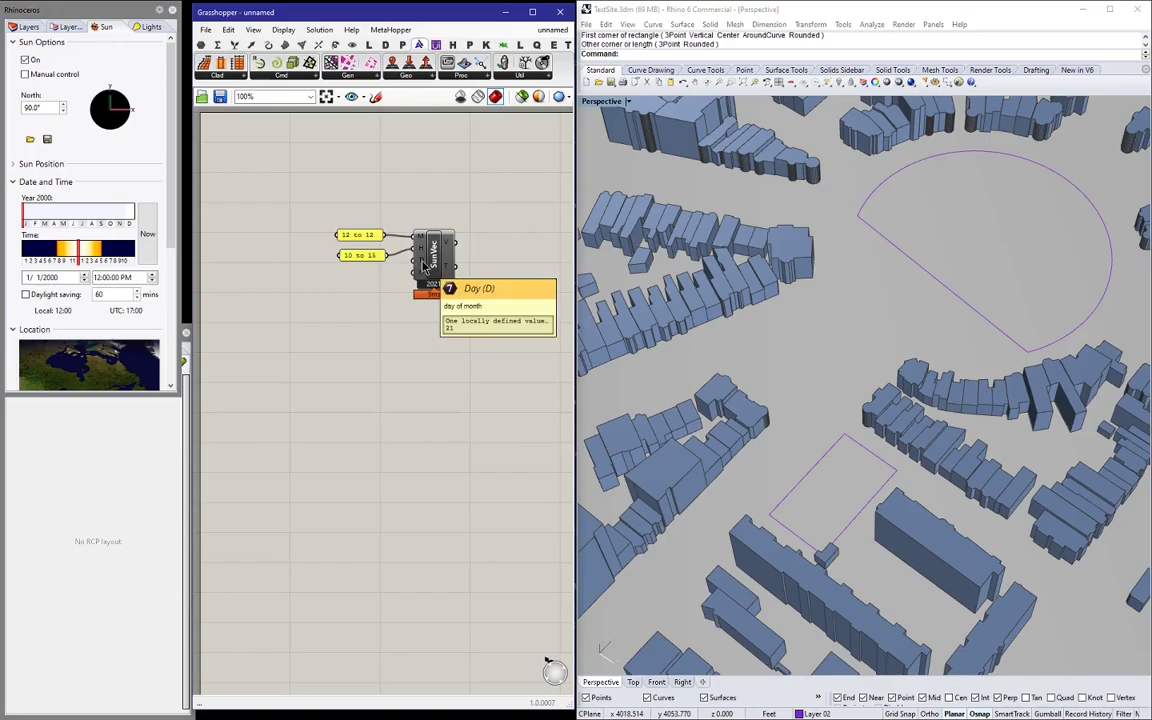
mouse_move(428, 284)
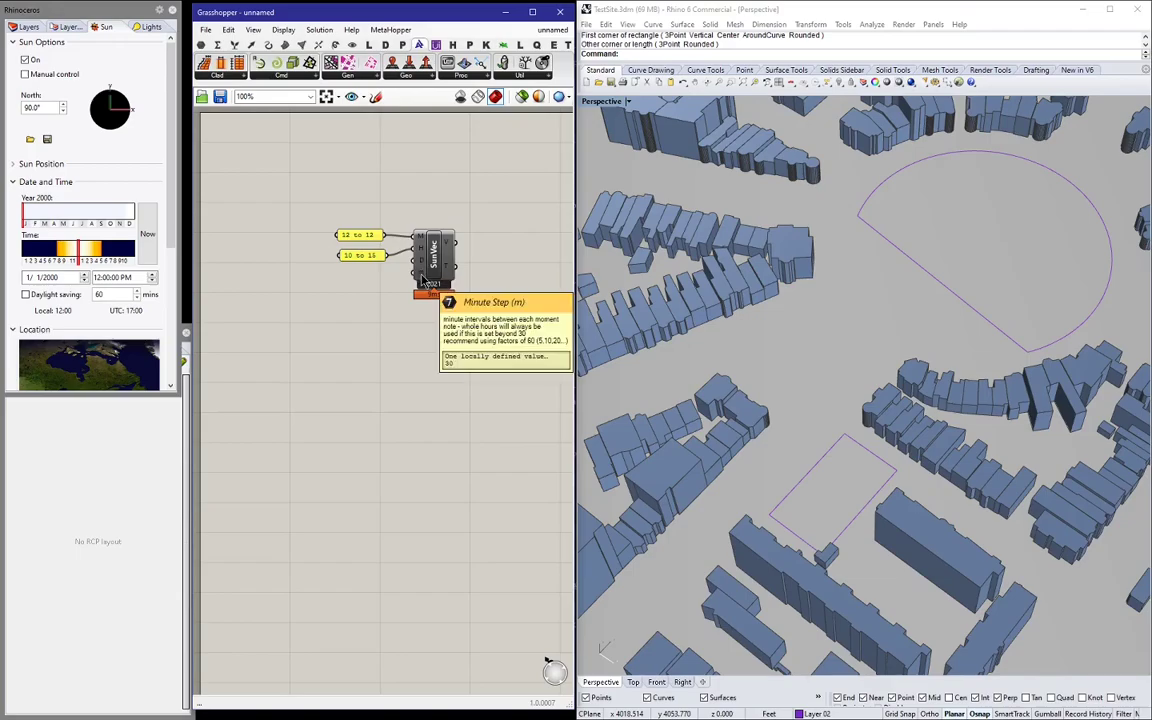
right_click(432, 264)
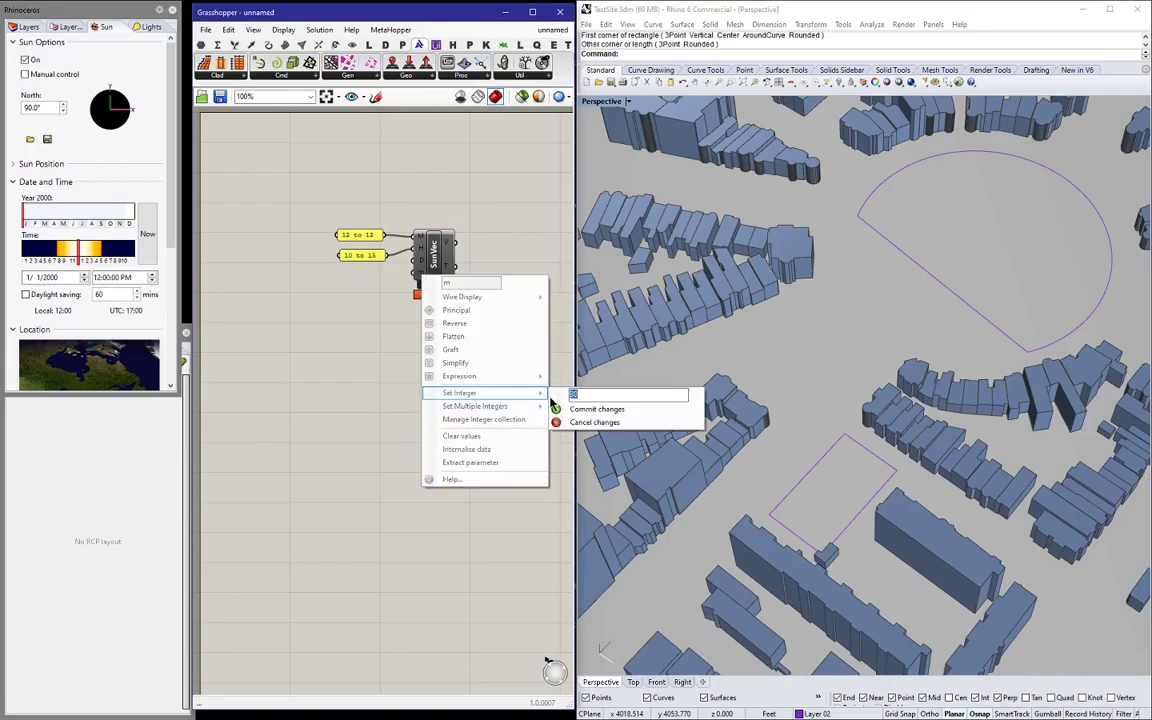
click(596, 408)
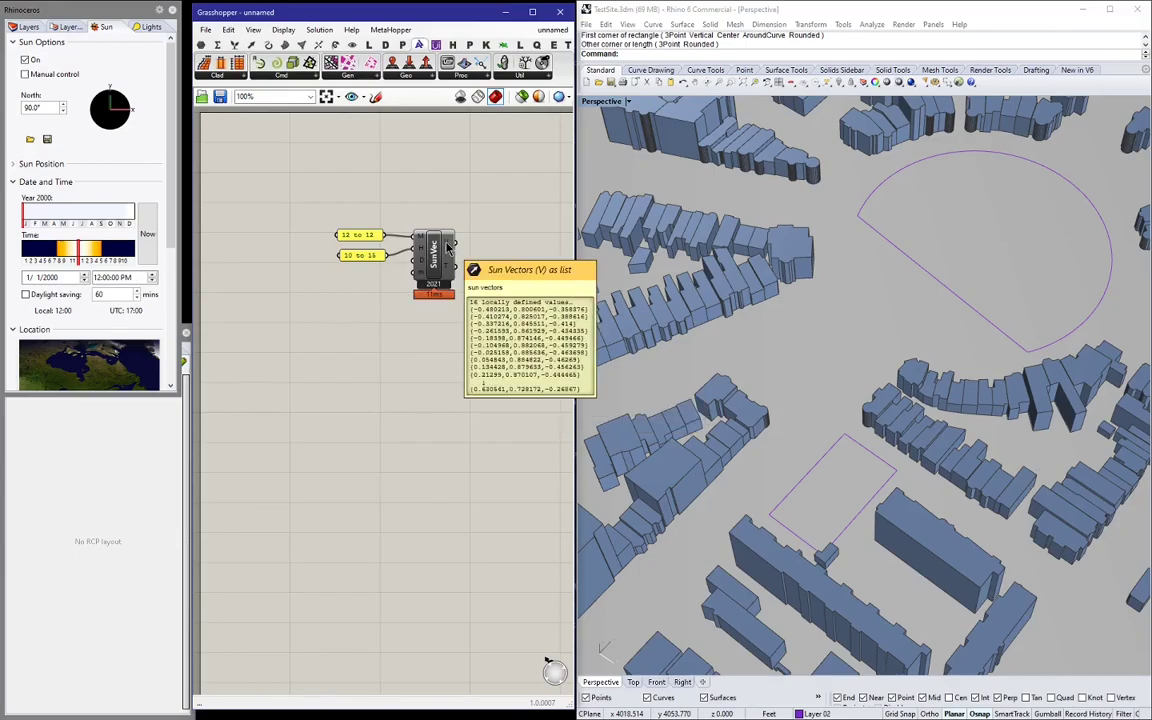
scroll(down, 3)
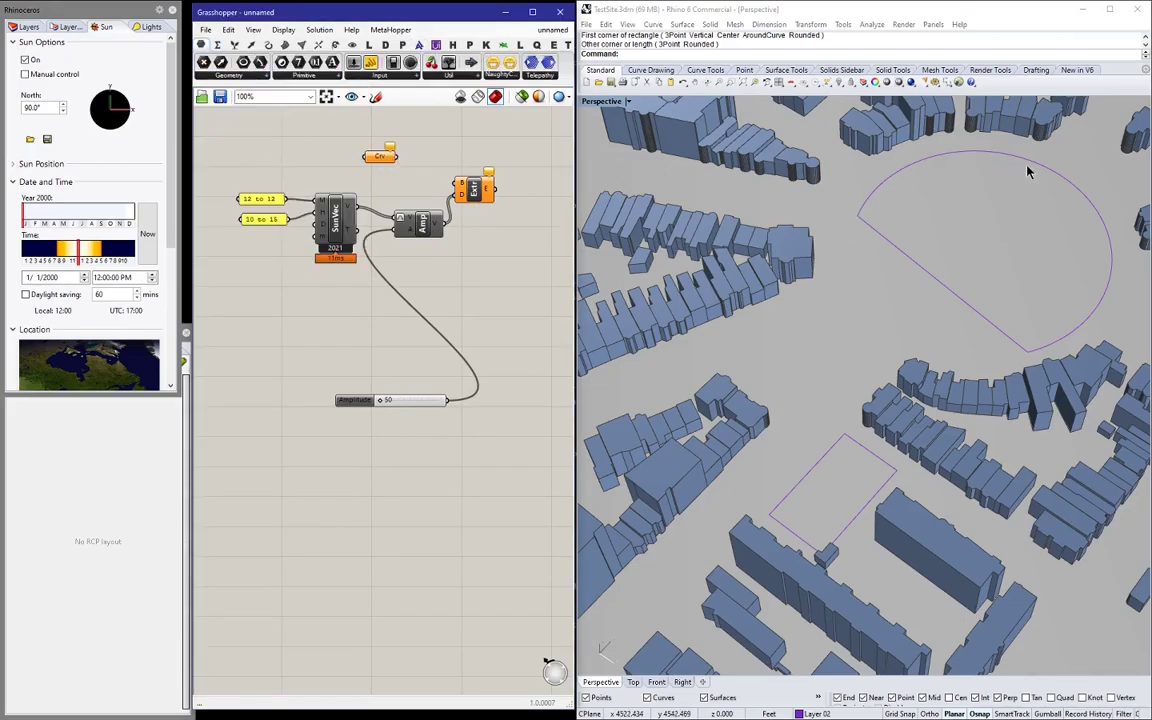
Reference the rounded site curve from Rhino and extrude it along the sun vectors.
right_click(380, 156)
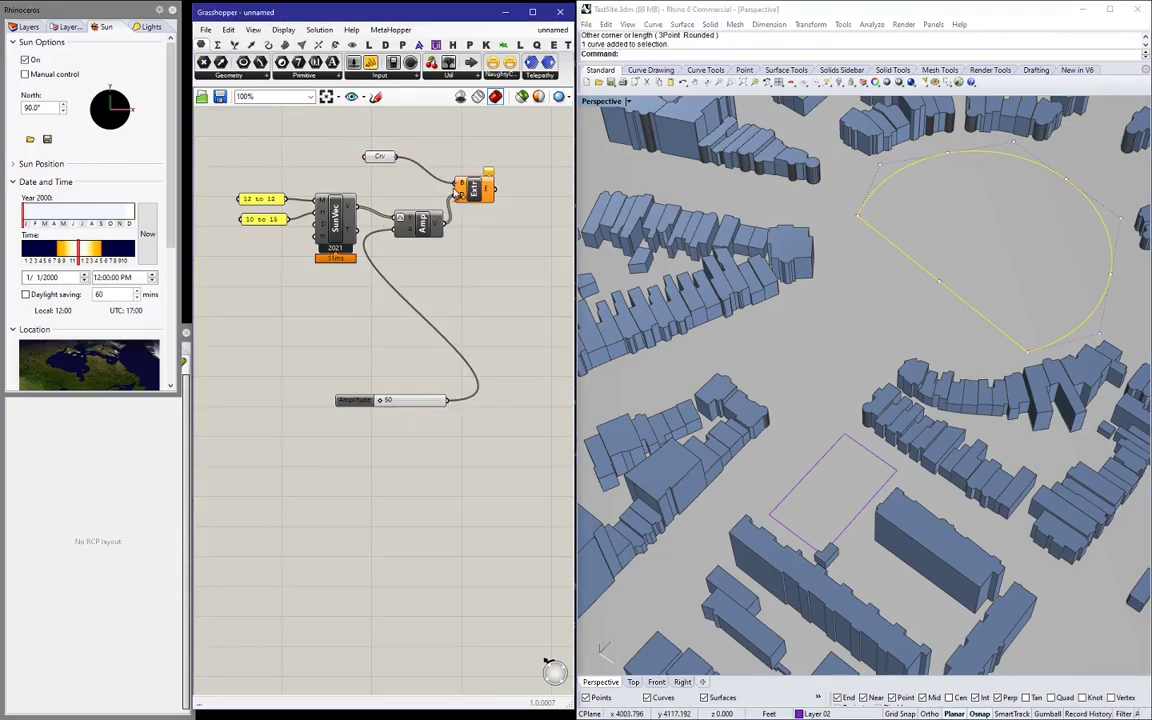
mouse_move(472, 190)
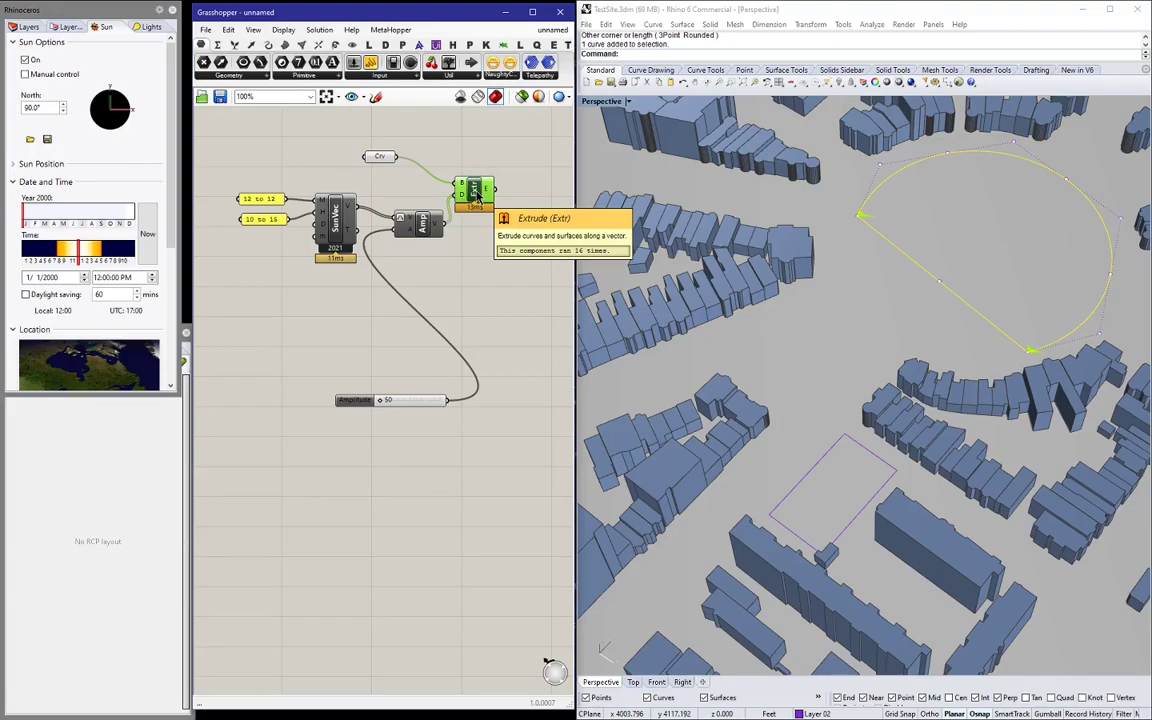
right_click(474, 190)
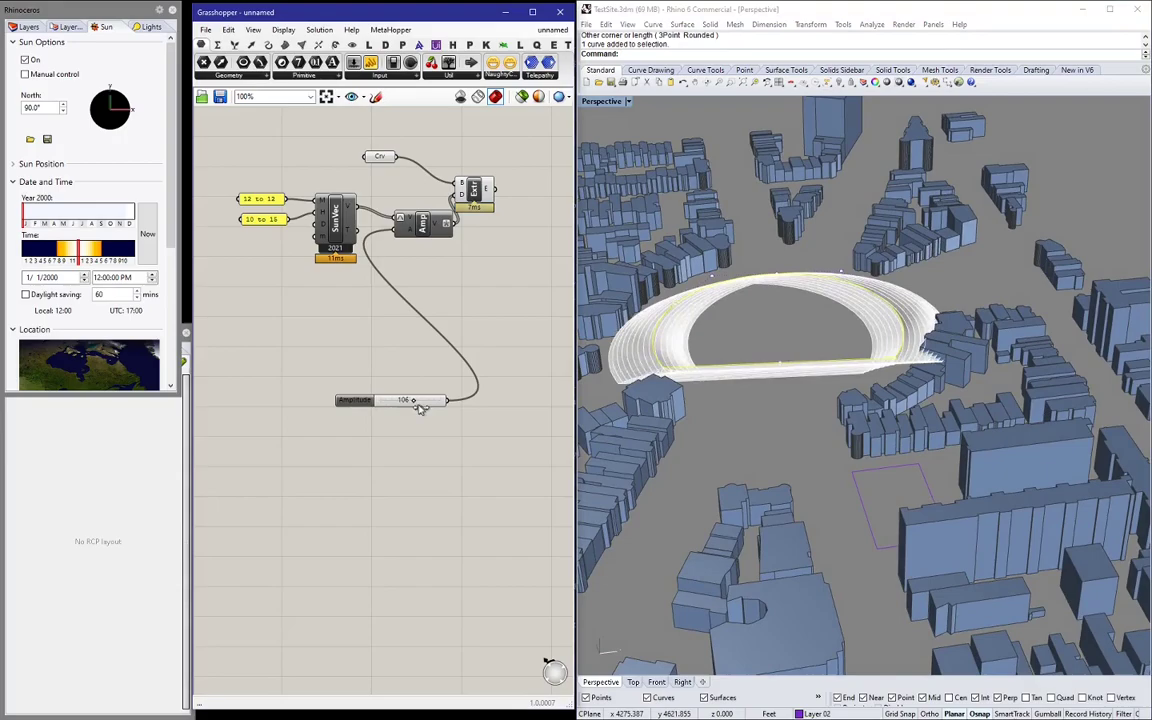
Lengthen the sun-vector extrusions across the city via the slider and an integer value.
drag(412, 400, 438, 400)
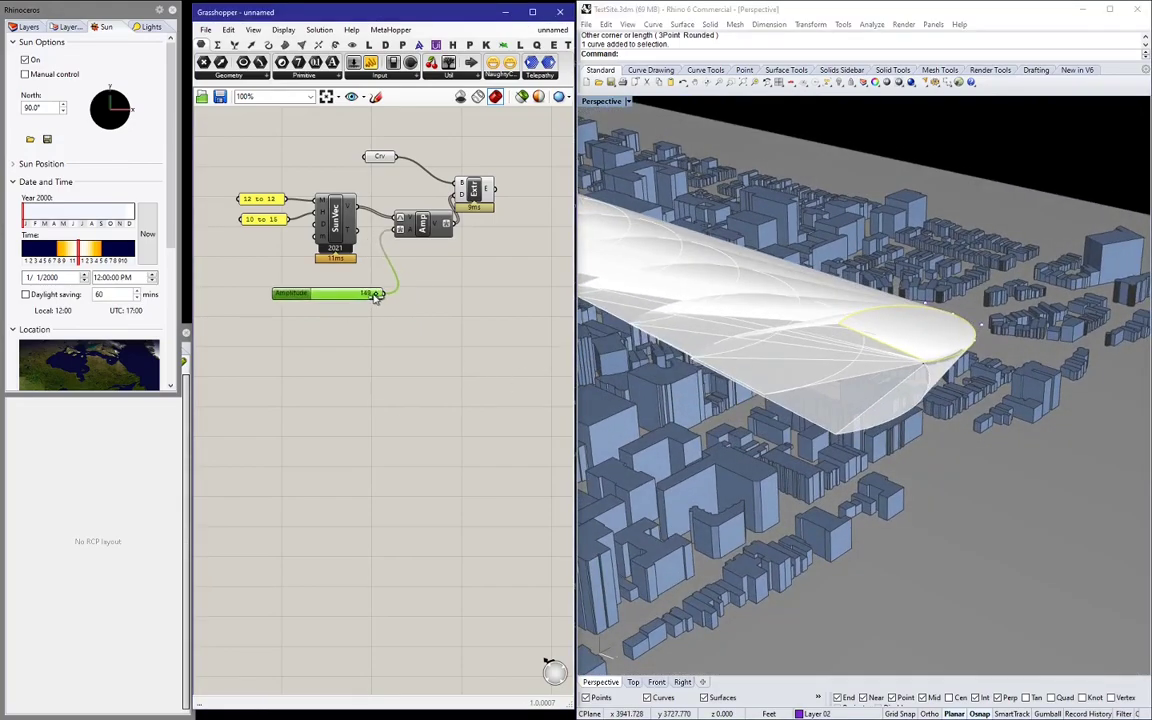
drag(376, 292, 348, 292)
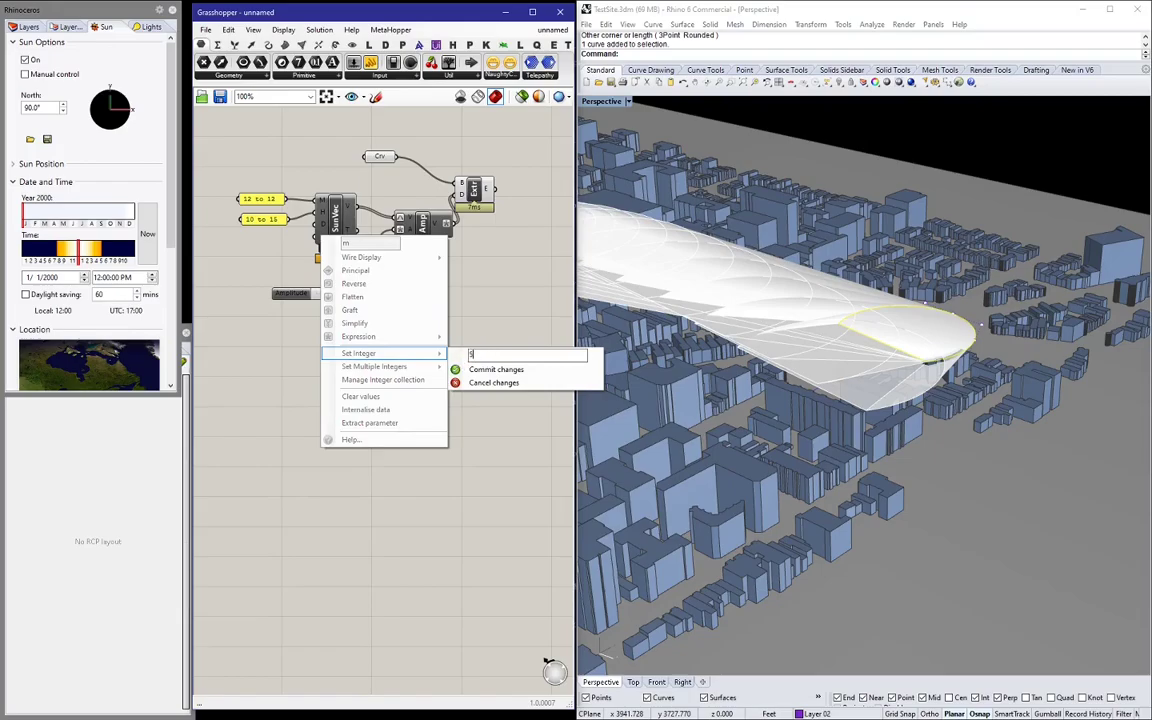
click(496, 368)
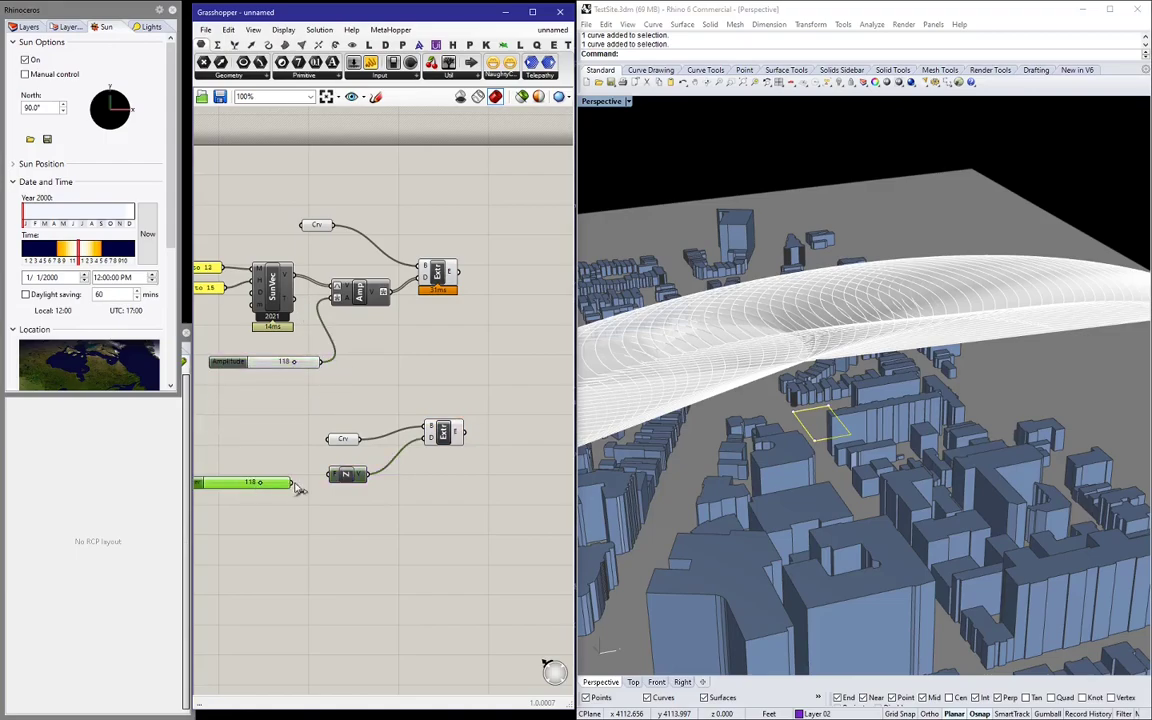
Apply an expression to the tower extrusion's direction input so it rises vertically.
right_click(348, 474)
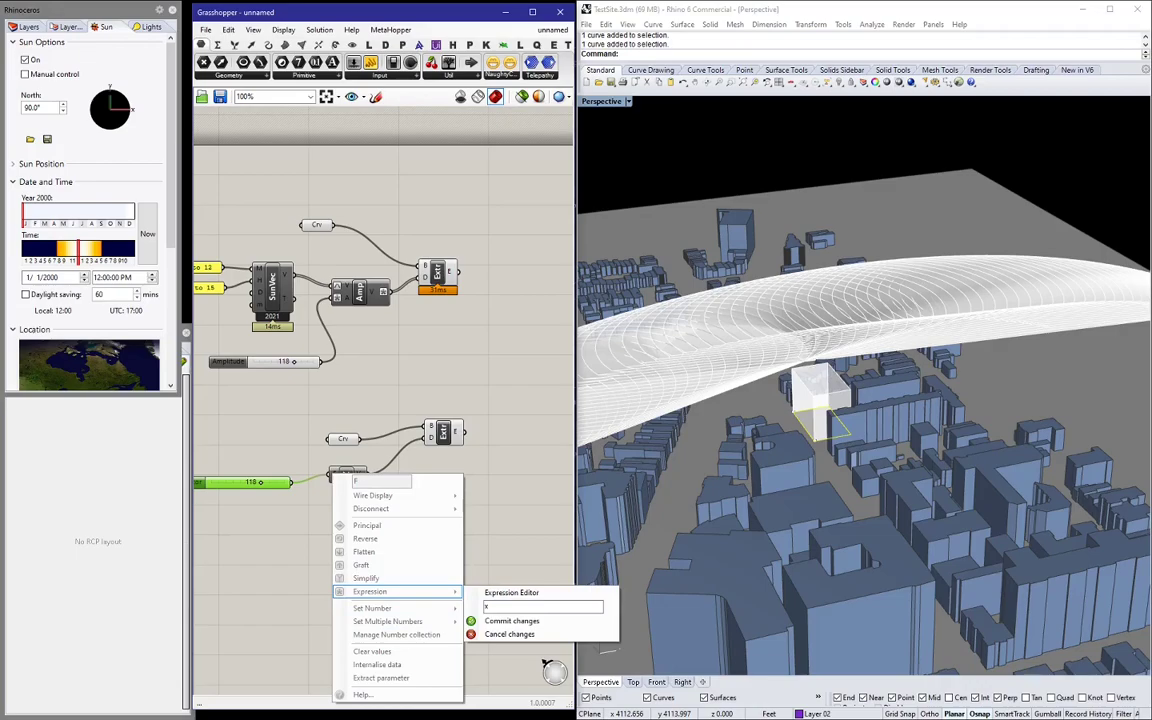
click(512, 620)
text(cap)
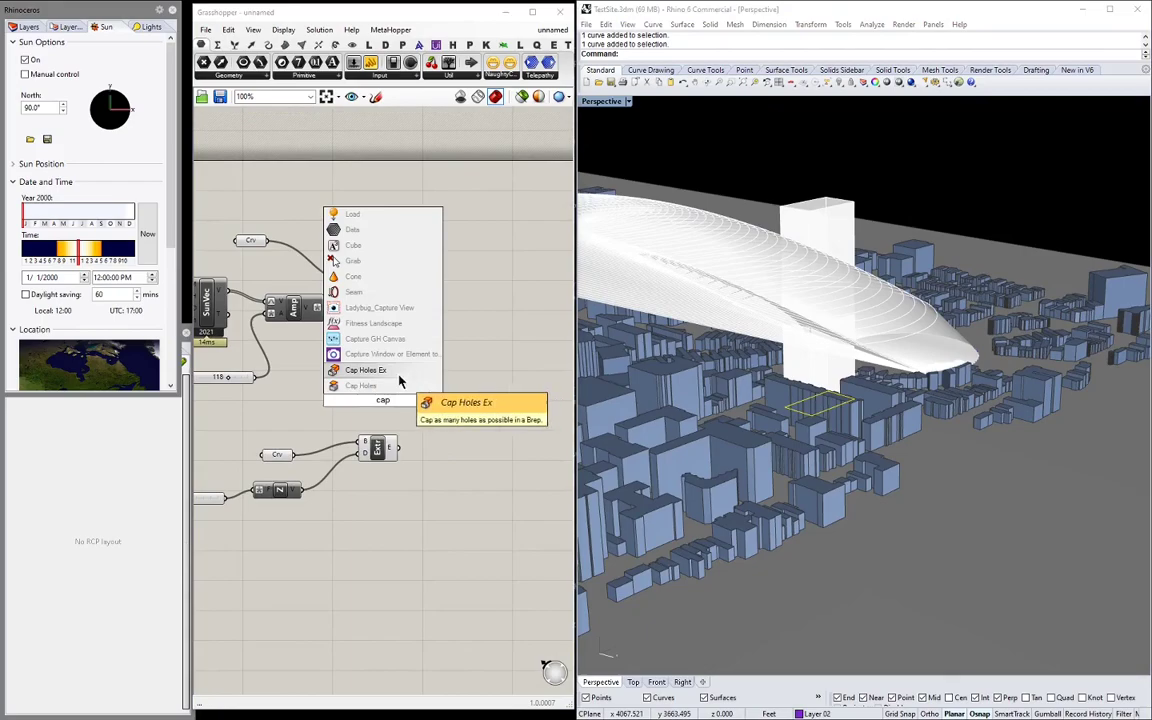
Cap the tower solid and subtract the solar envelope from it with Solid Difference.
click(364, 370)
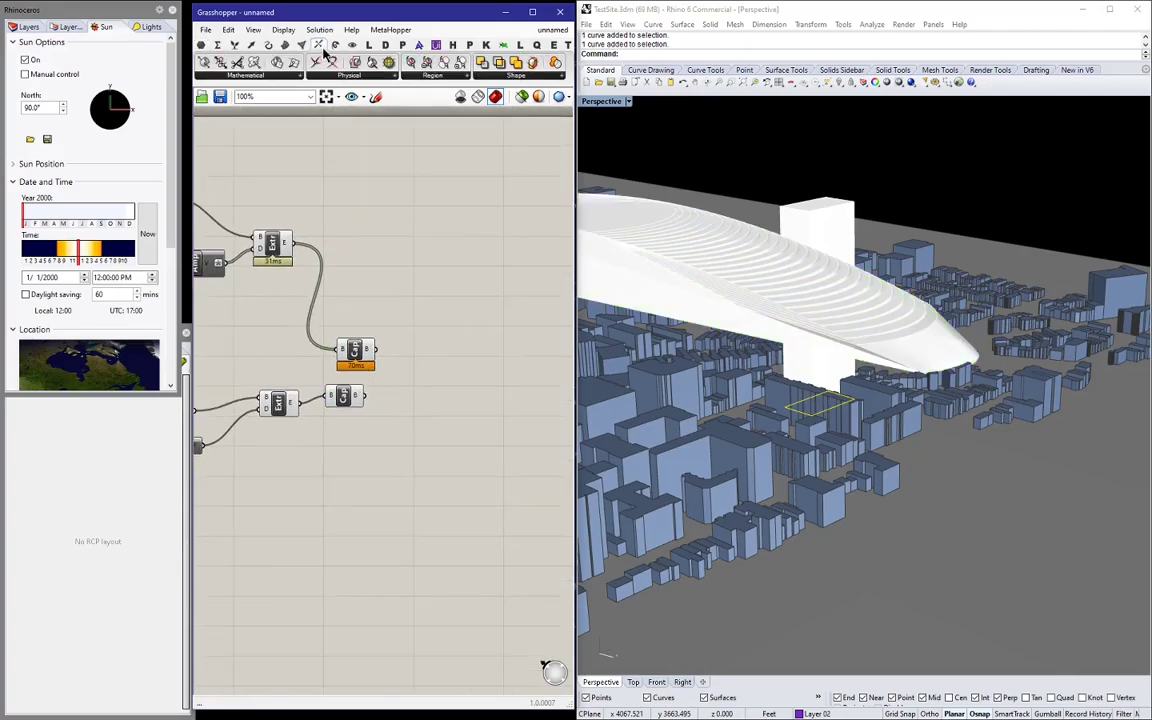
click(516, 76)
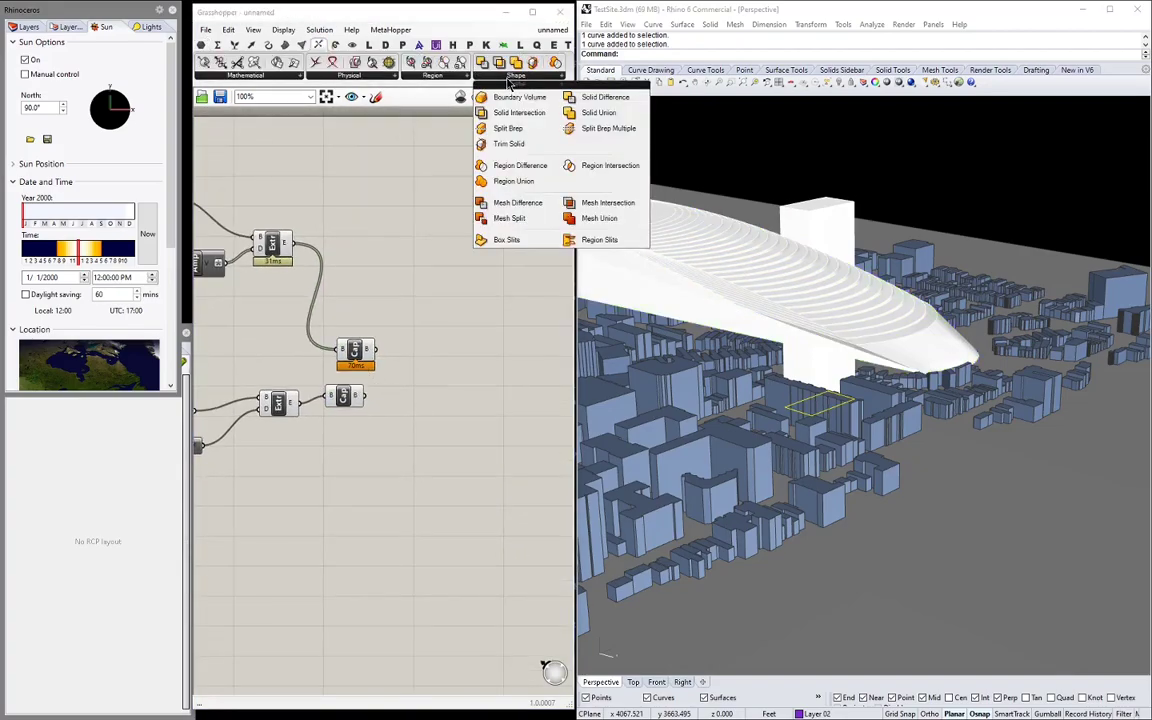
mouse_move(604, 96)
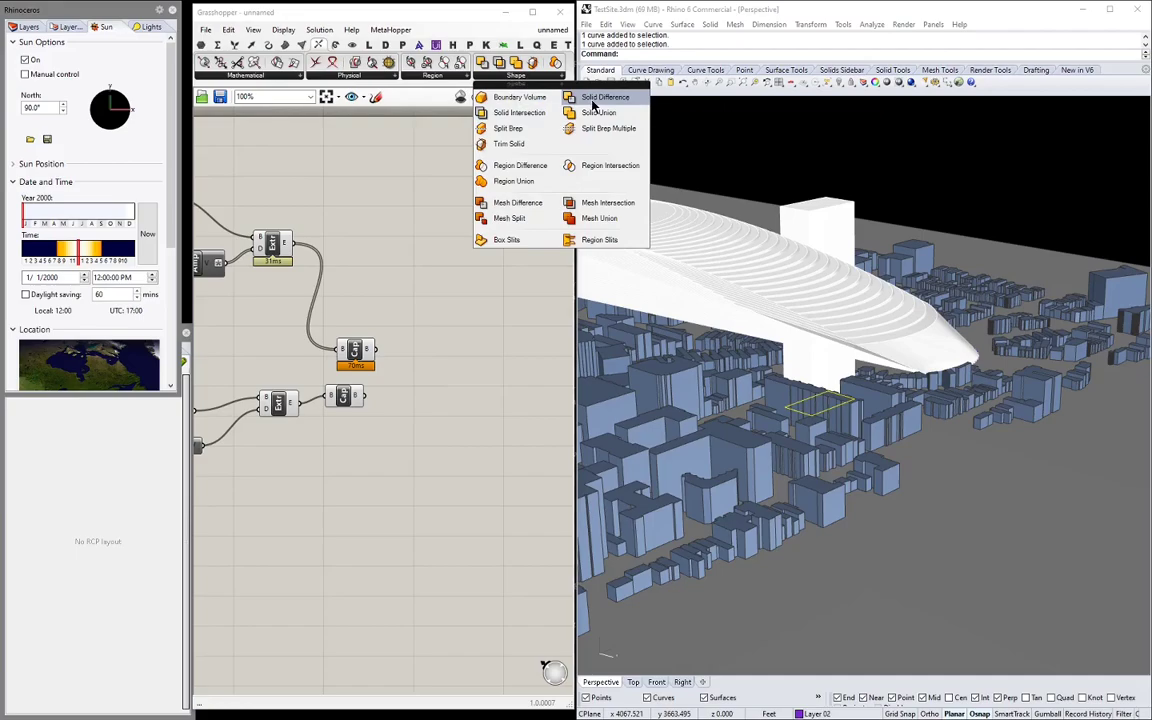
click(604, 96)
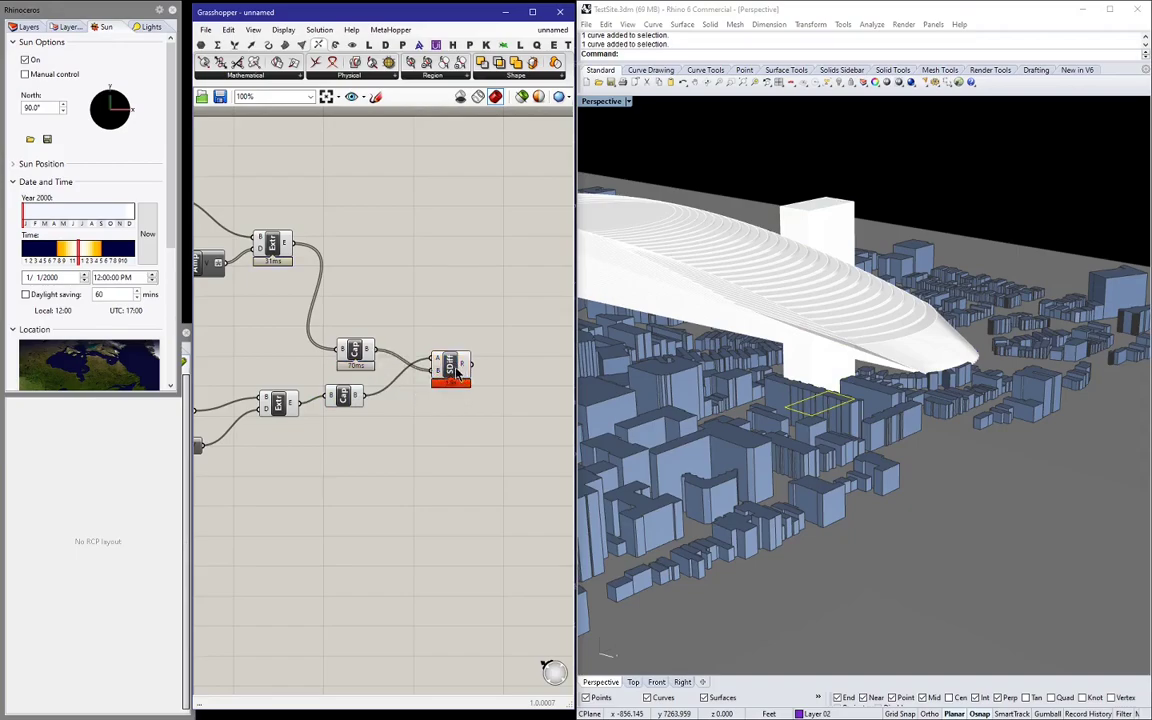
drag(450, 370, 430, 390)
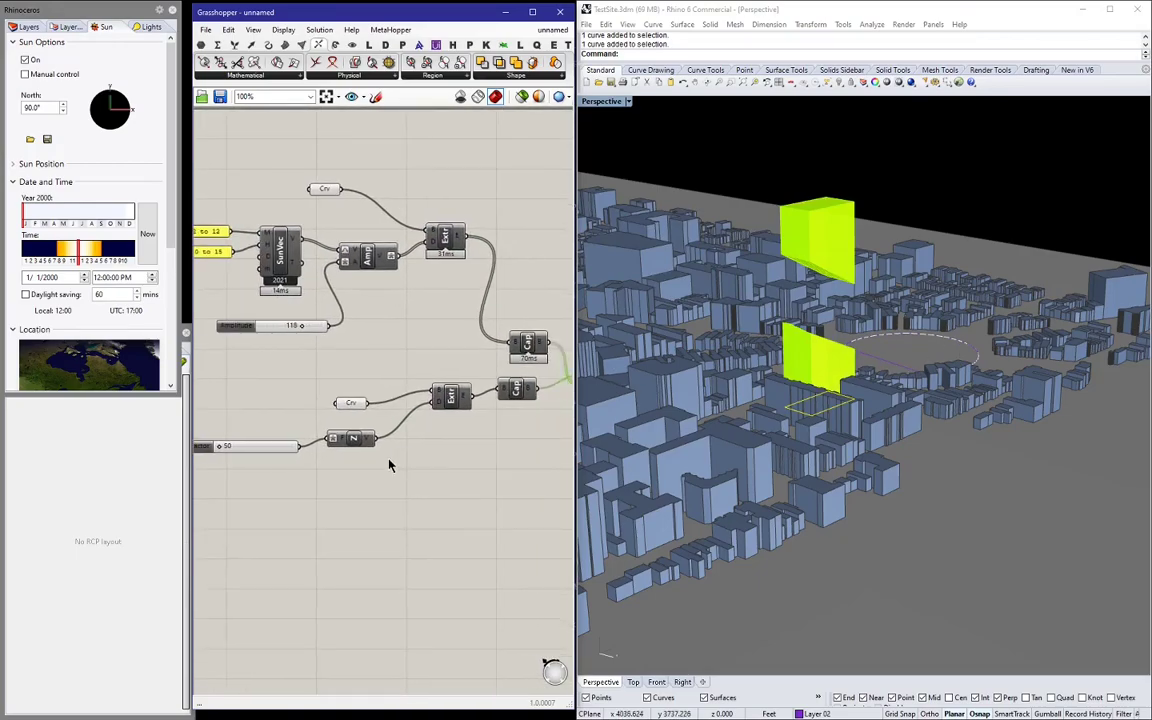
Give the number input an expression with 5 so the envelope solid updates.
right_click(356, 440)
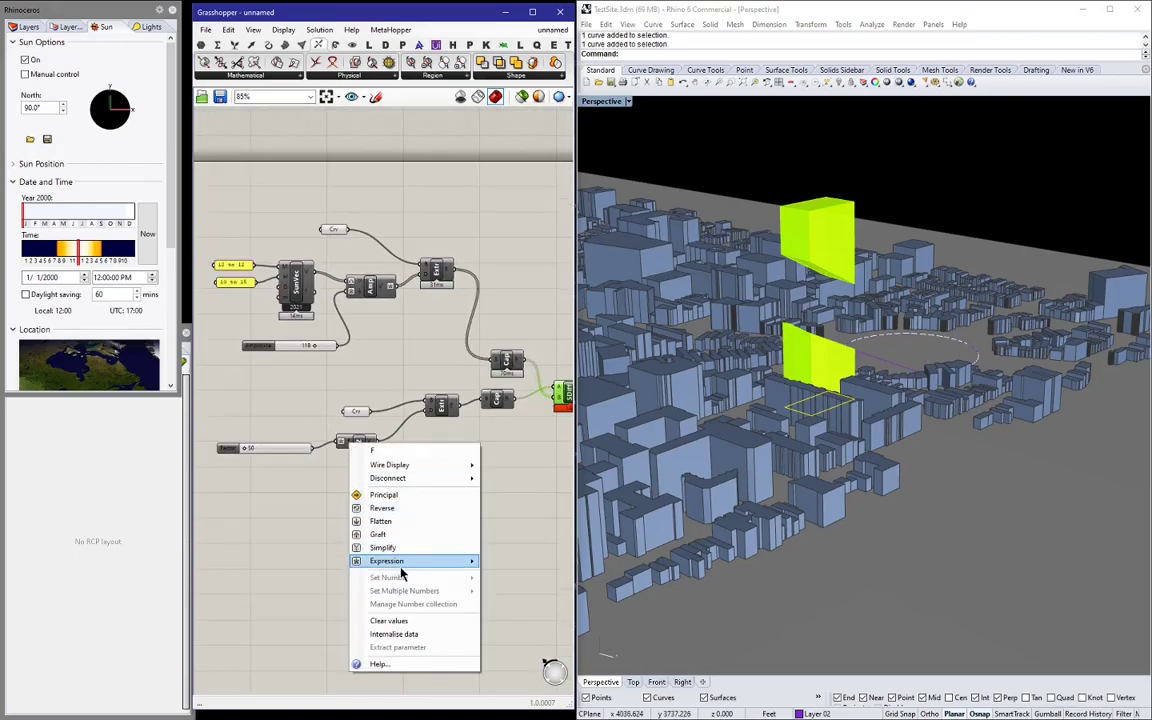
click(386, 560)
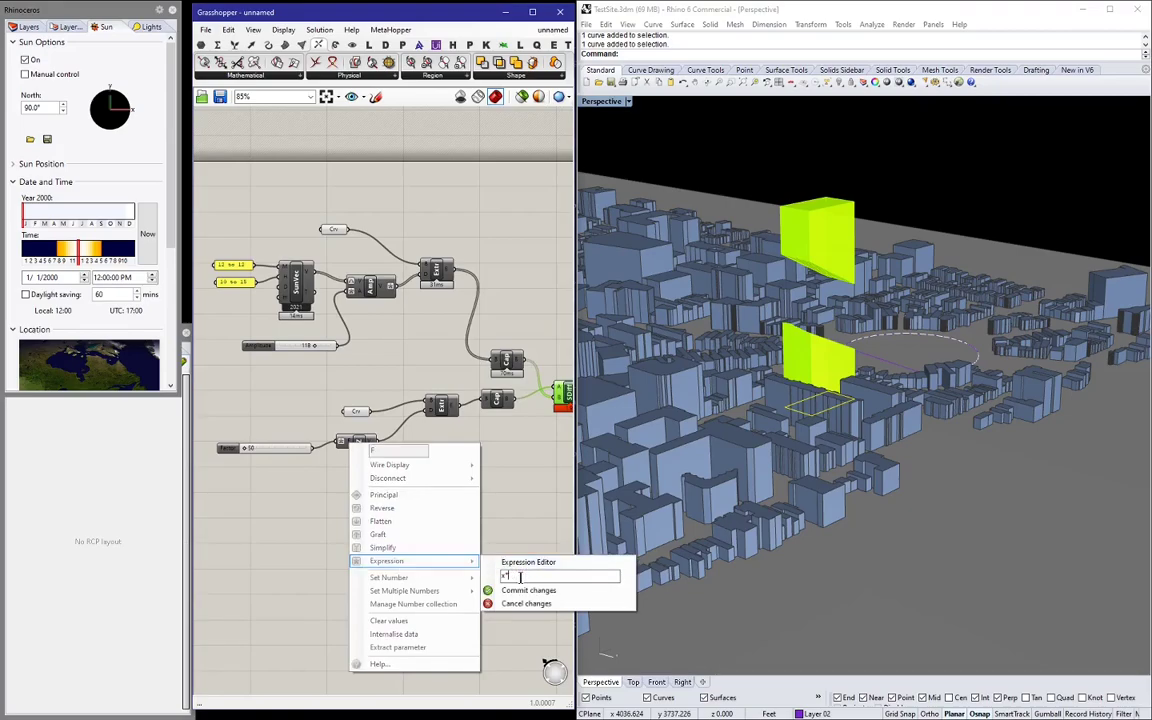
text(5)
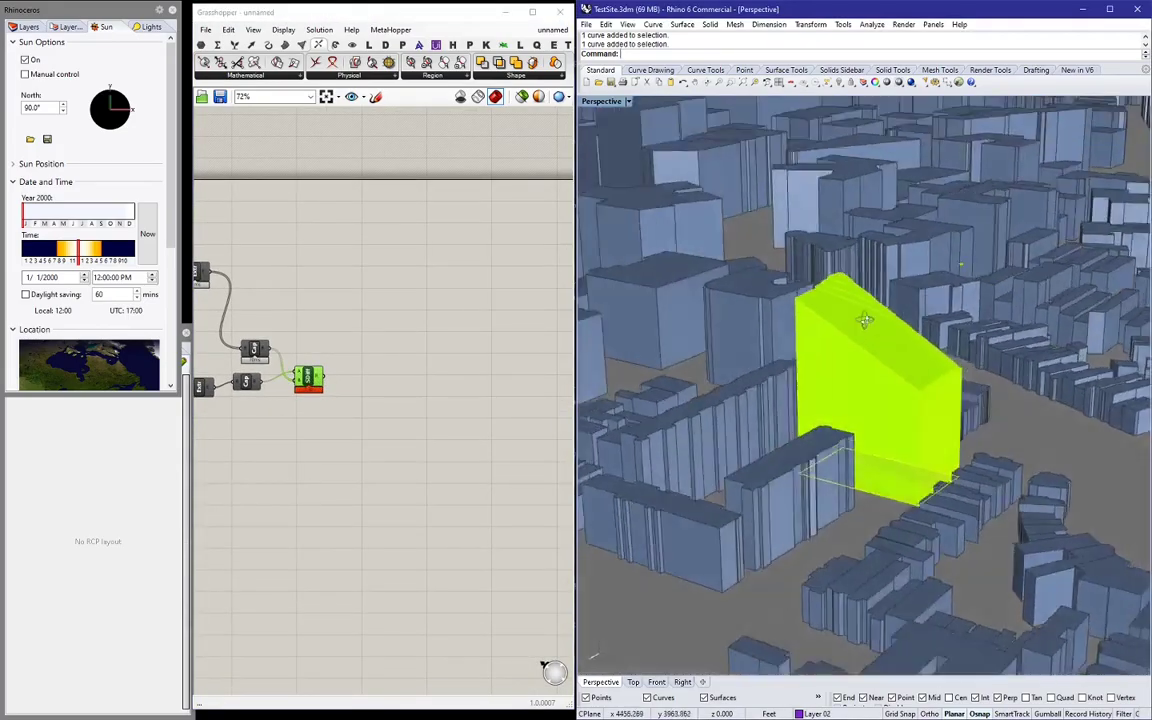
drag(864, 320, 1052, 400)
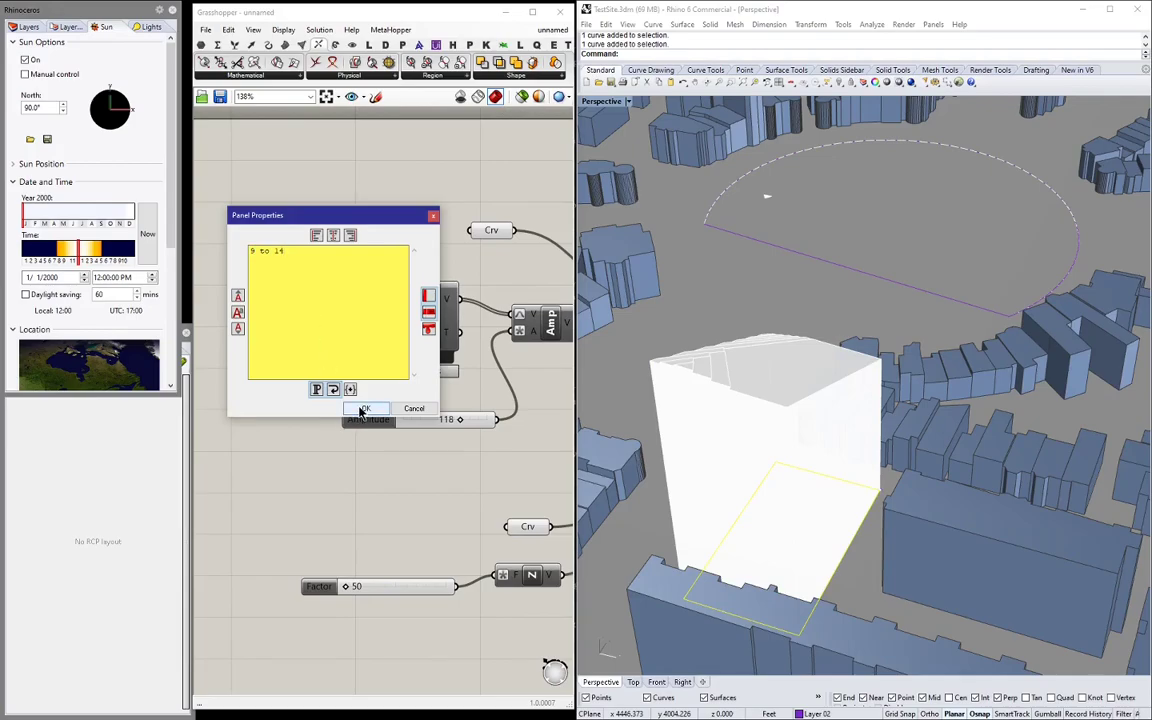
Confirm the revised hour-range panels (12 to 12, 9 to 14) and inspect the reshaped block.
click(364, 408)
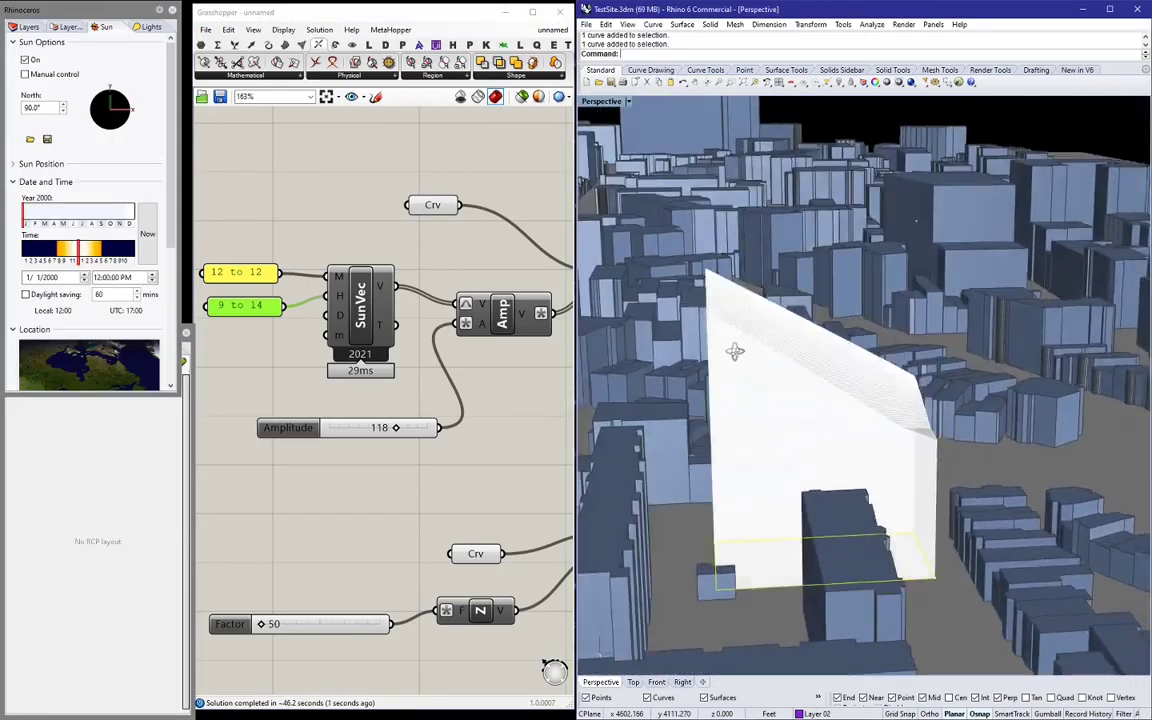
drag(736, 352, 820, 404)
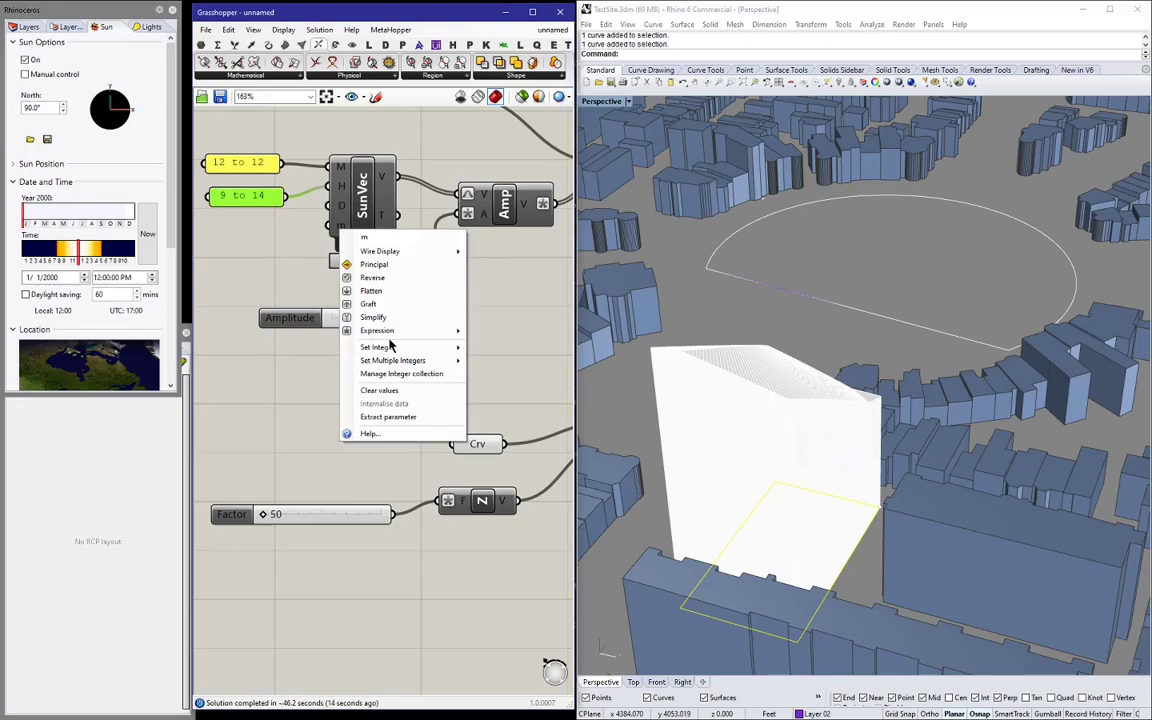
Commit an integer value on the SunVec input and change the Factor to 70.
click(376, 348)
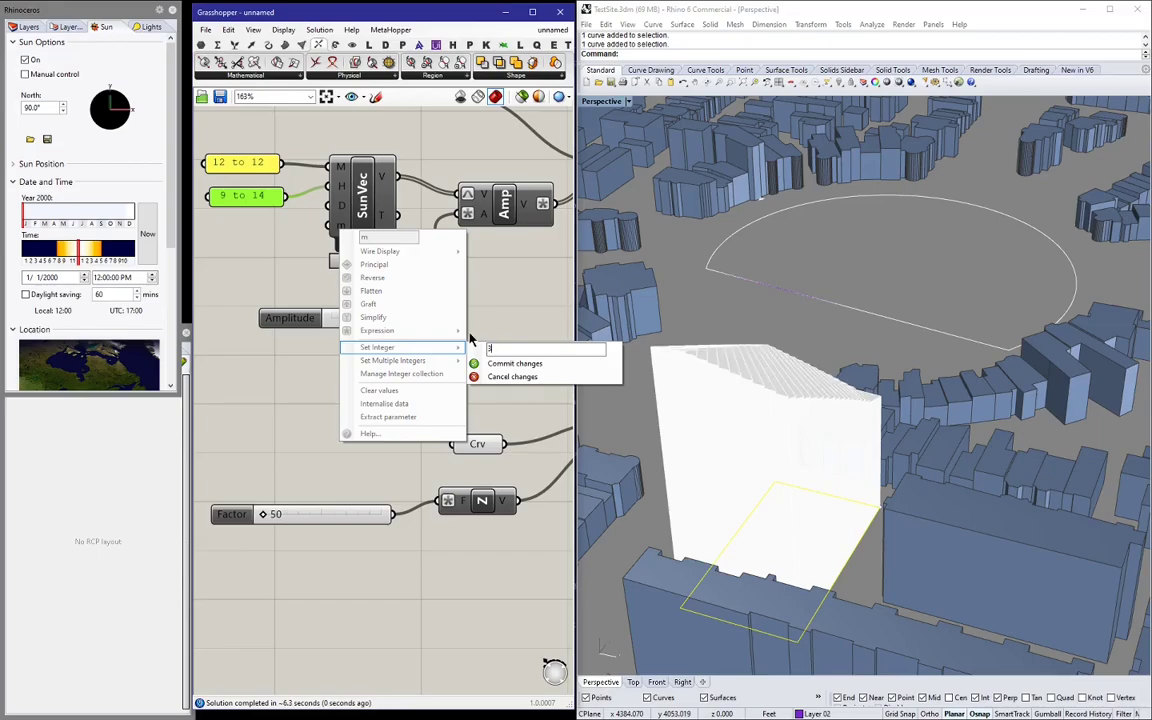
click(516, 364)
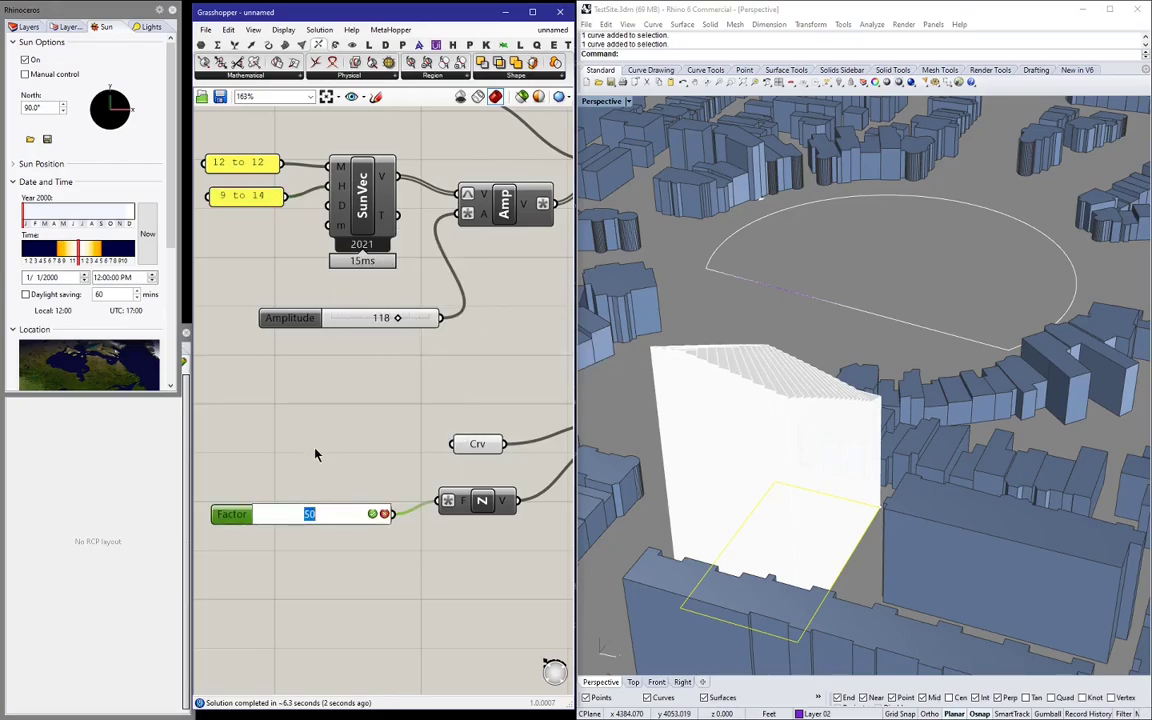
text(7)
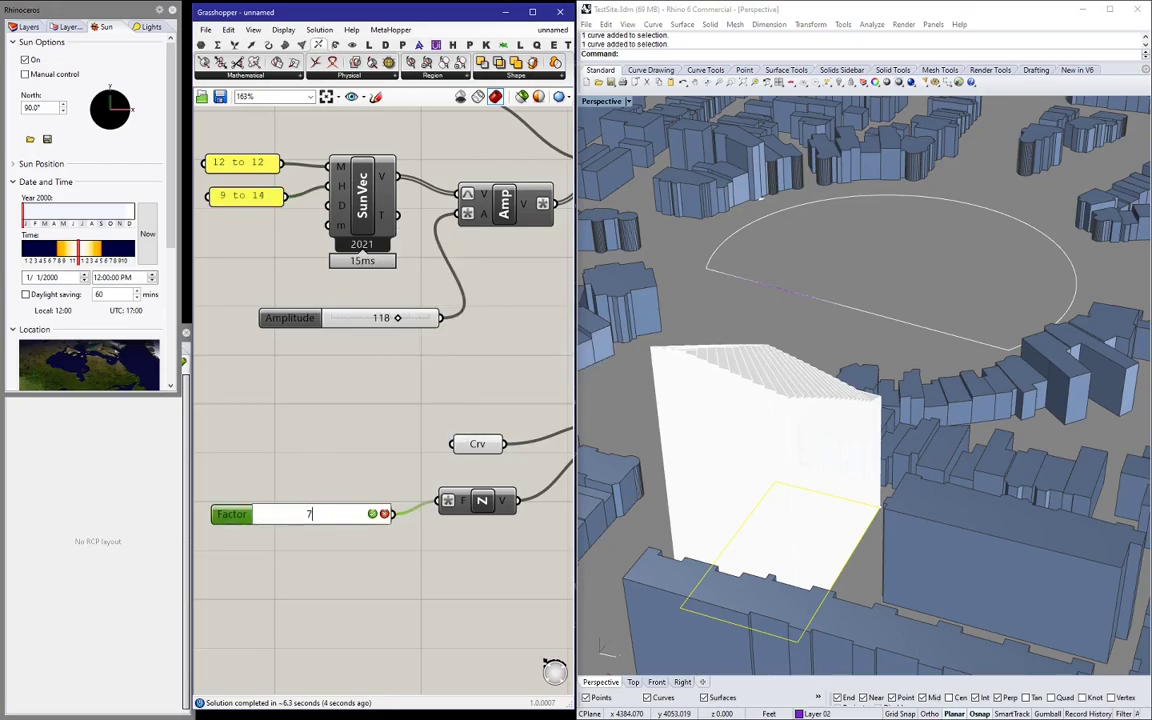
text(0)
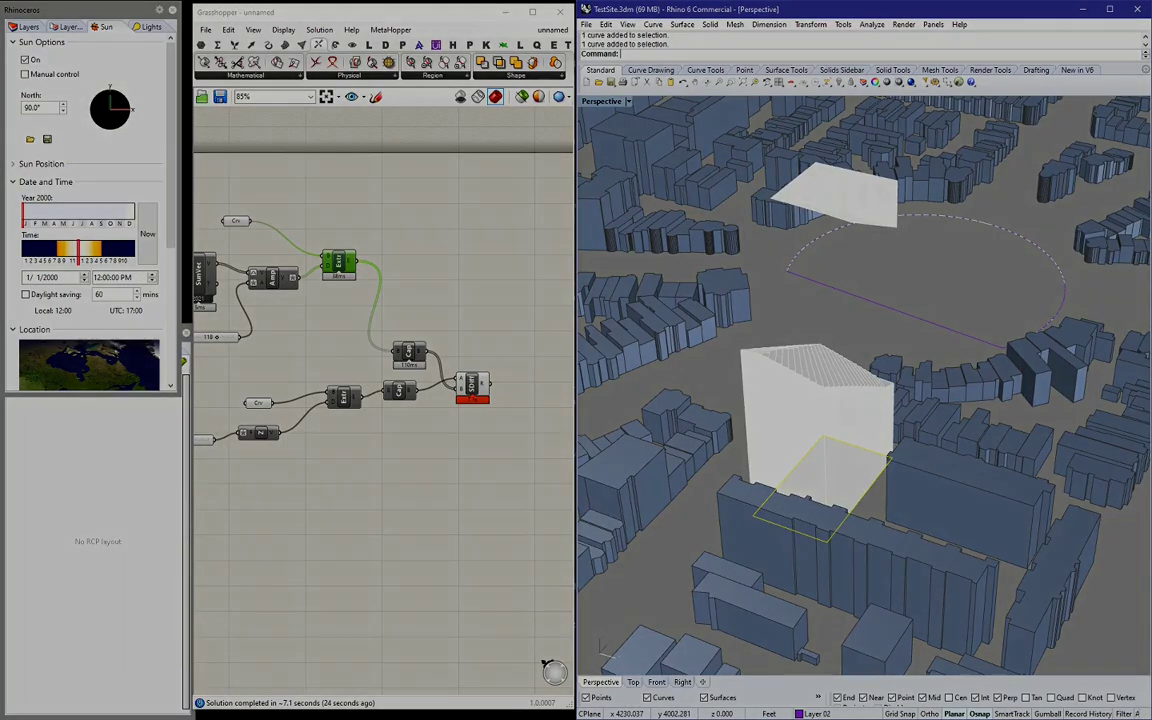
Toggle the envelope component's preview on and start adding a new component on the canvas.
right_click(338, 262)
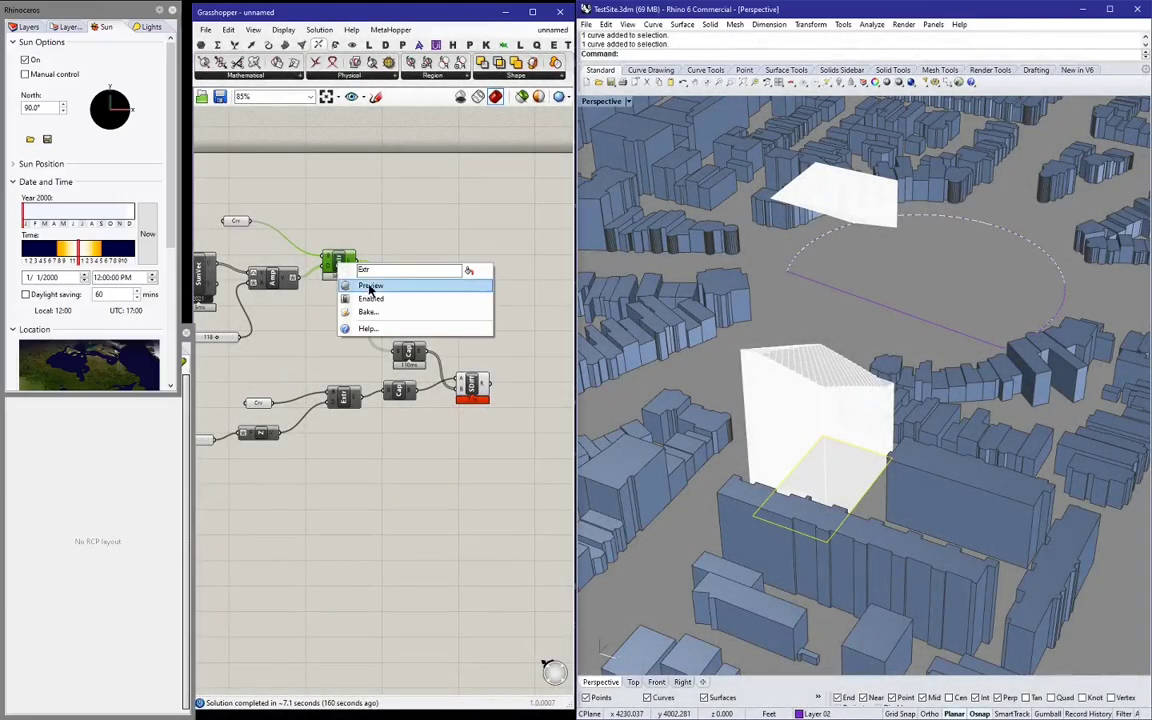
click(372, 284)
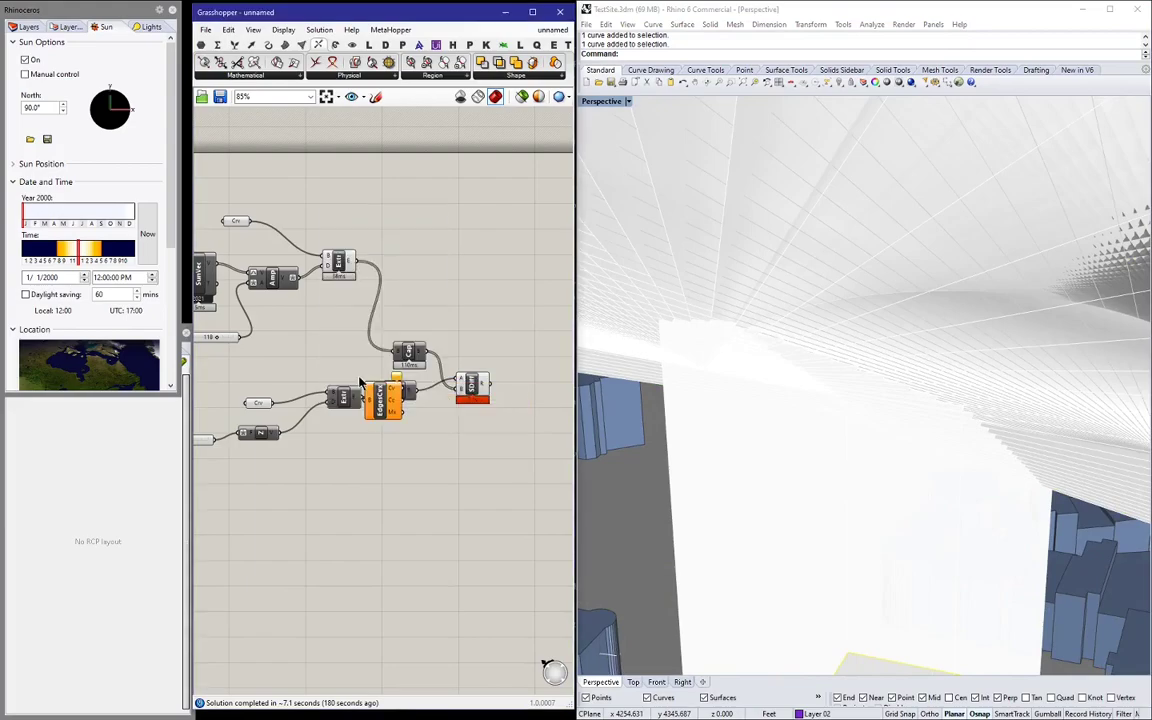
double_click(384, 382)
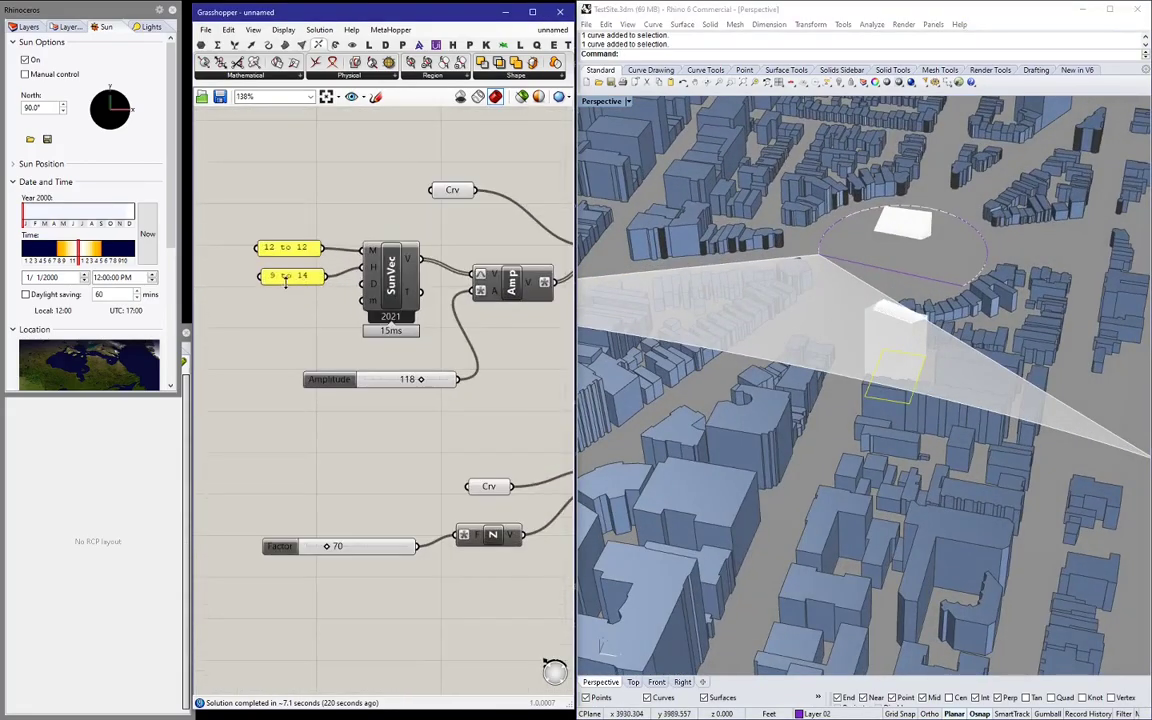
Edit the second hour-range panel to end at 13 and inspect the reshaped tower top.
double_click(290, 276)
text(8 to)
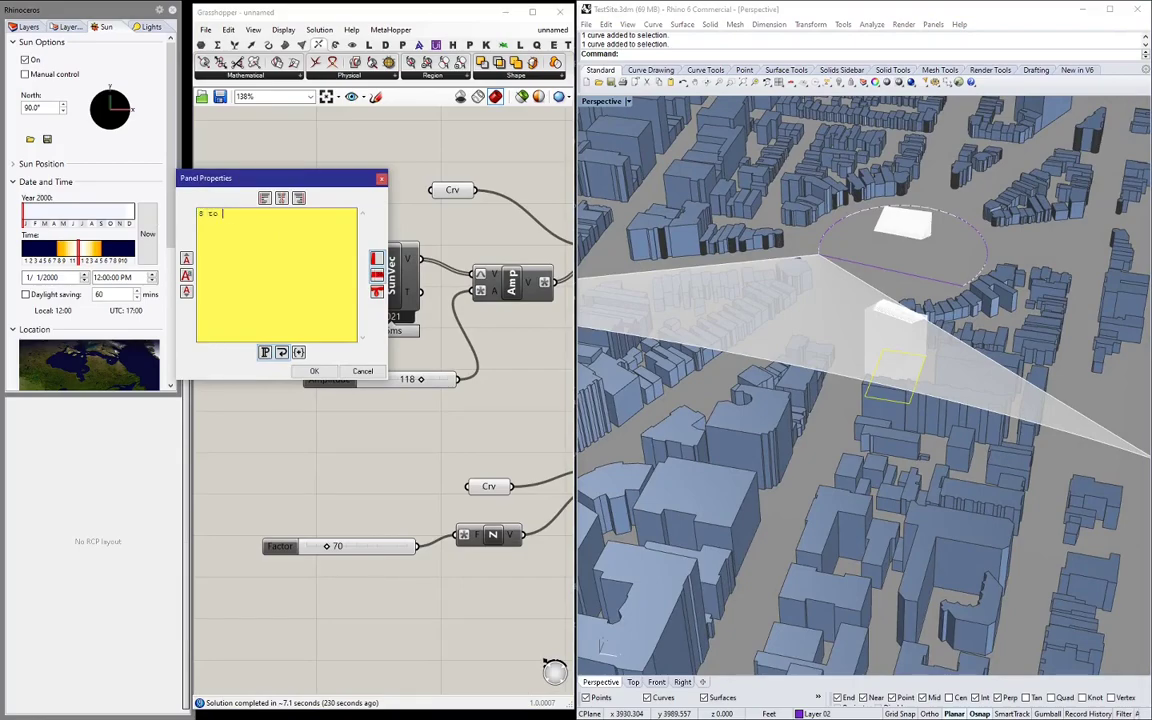
click(314, 370)
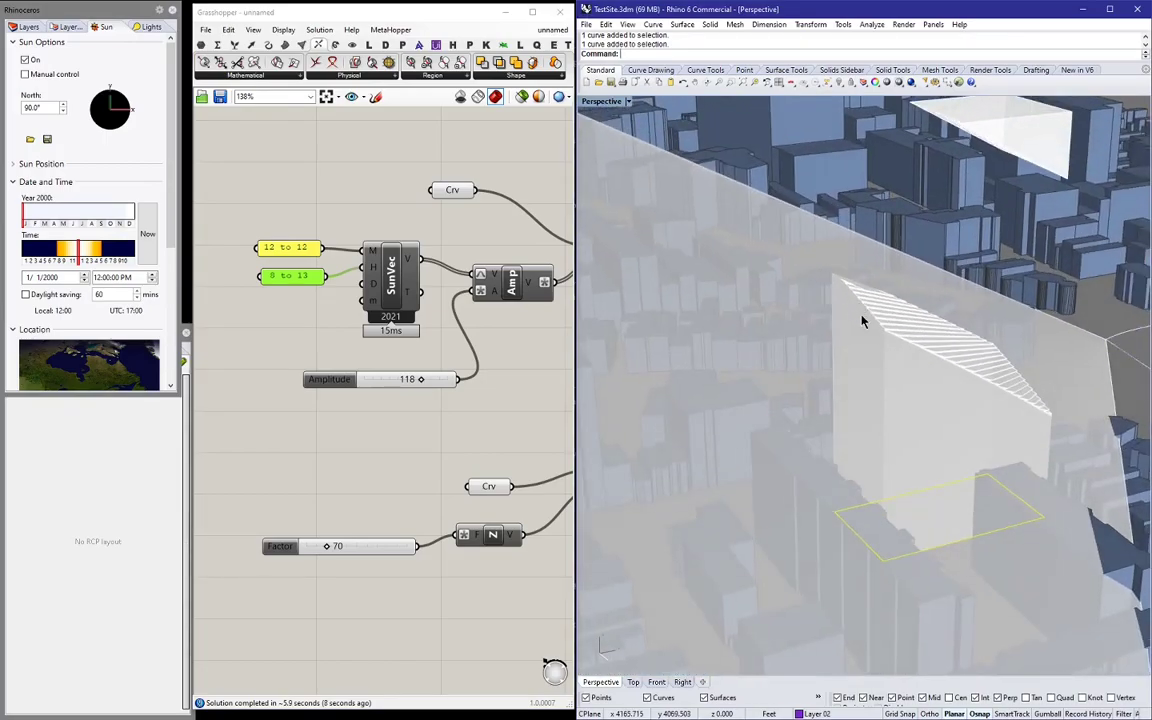
drag(864, 320, 910, 322)
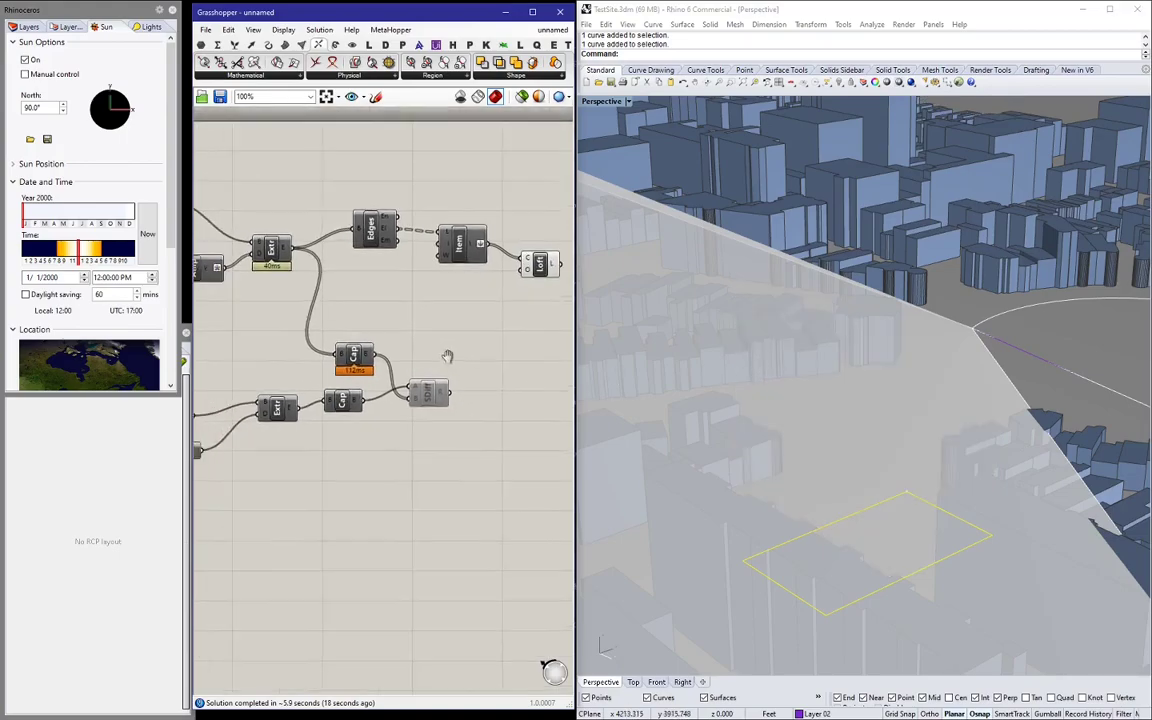
Search 'deconstruct' and place a Deconstruct Point component after the intersection chain.
scroll(down, 3)
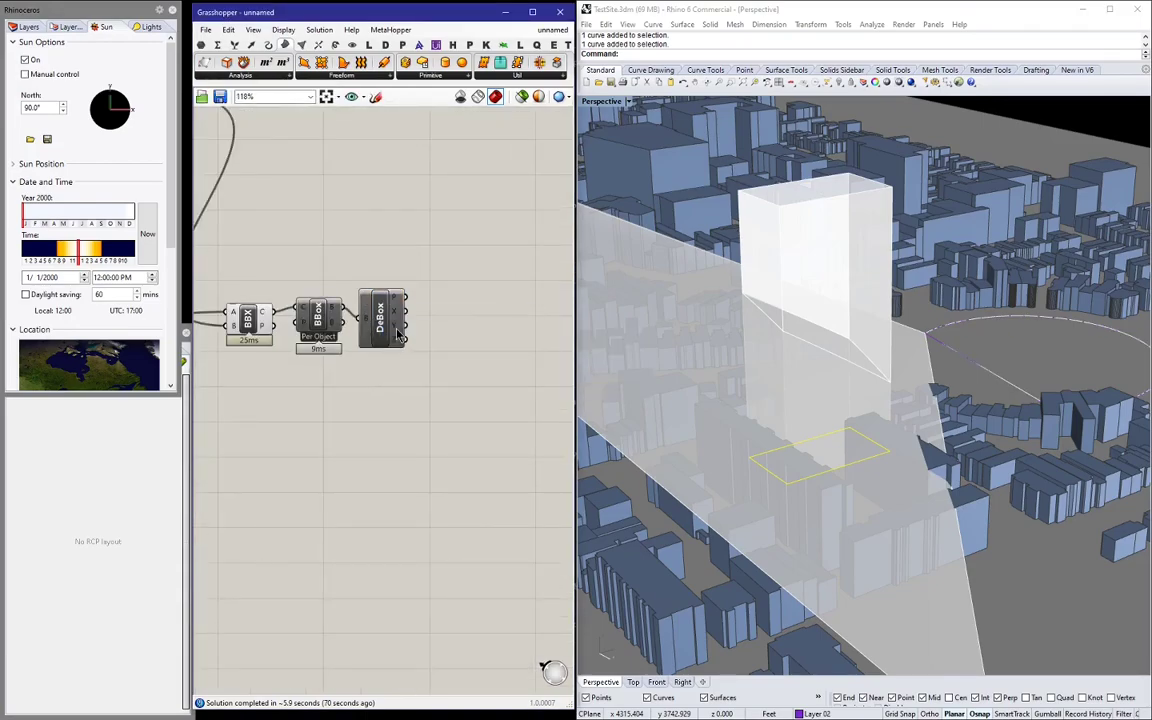
mouse_move(392, 344)
text(d)
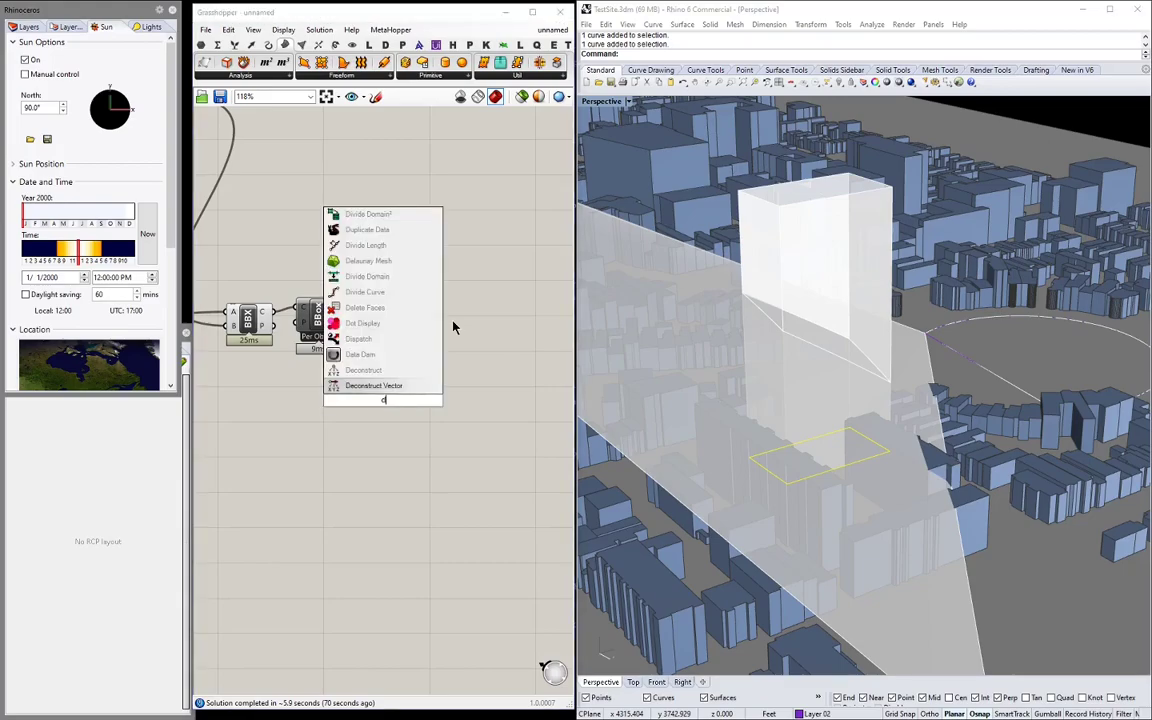
text(econstruct domai)
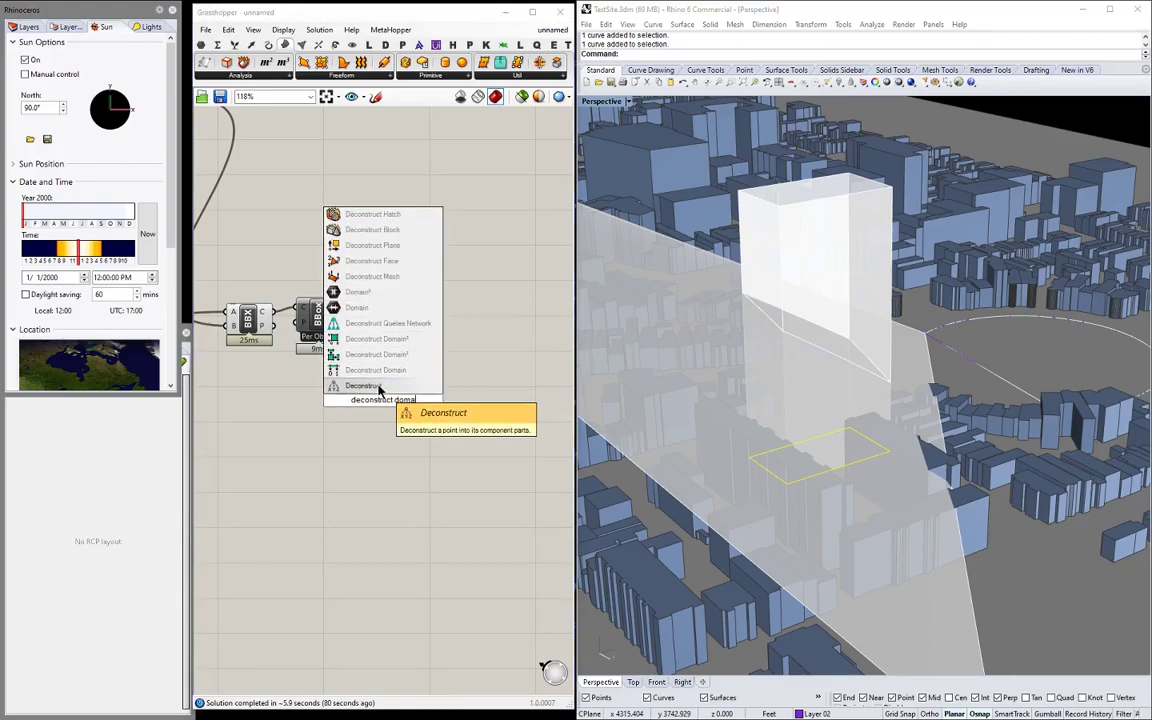
click(372, 384)
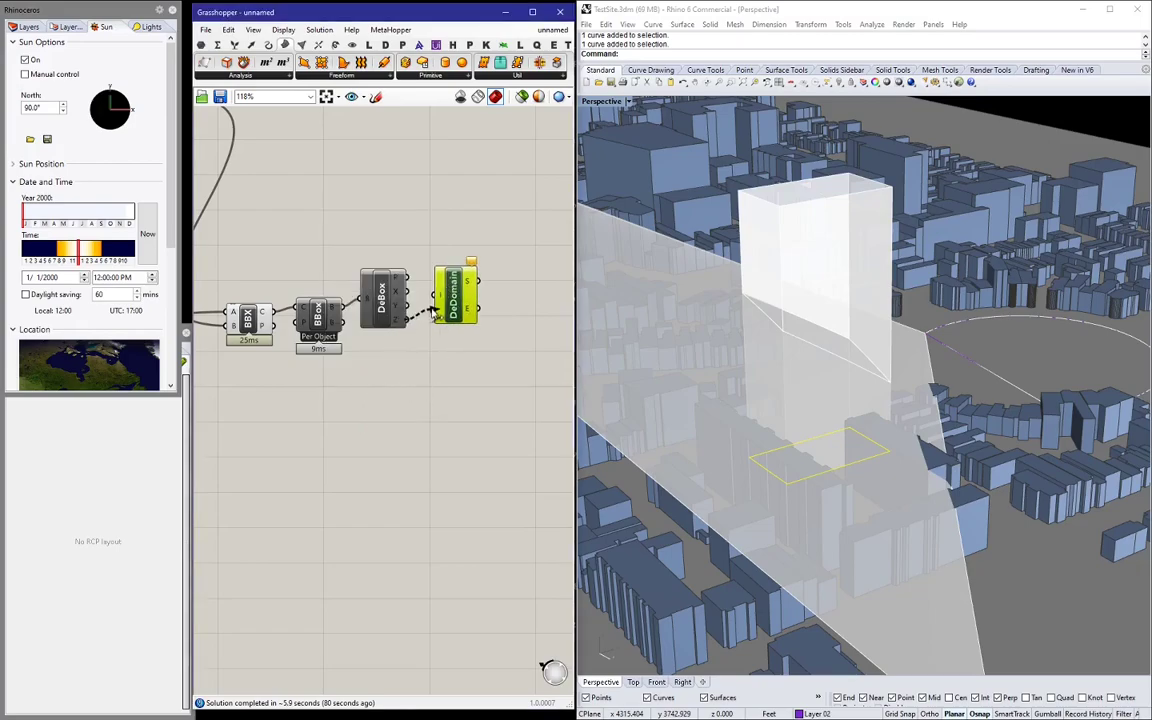
scroll(down, 3)
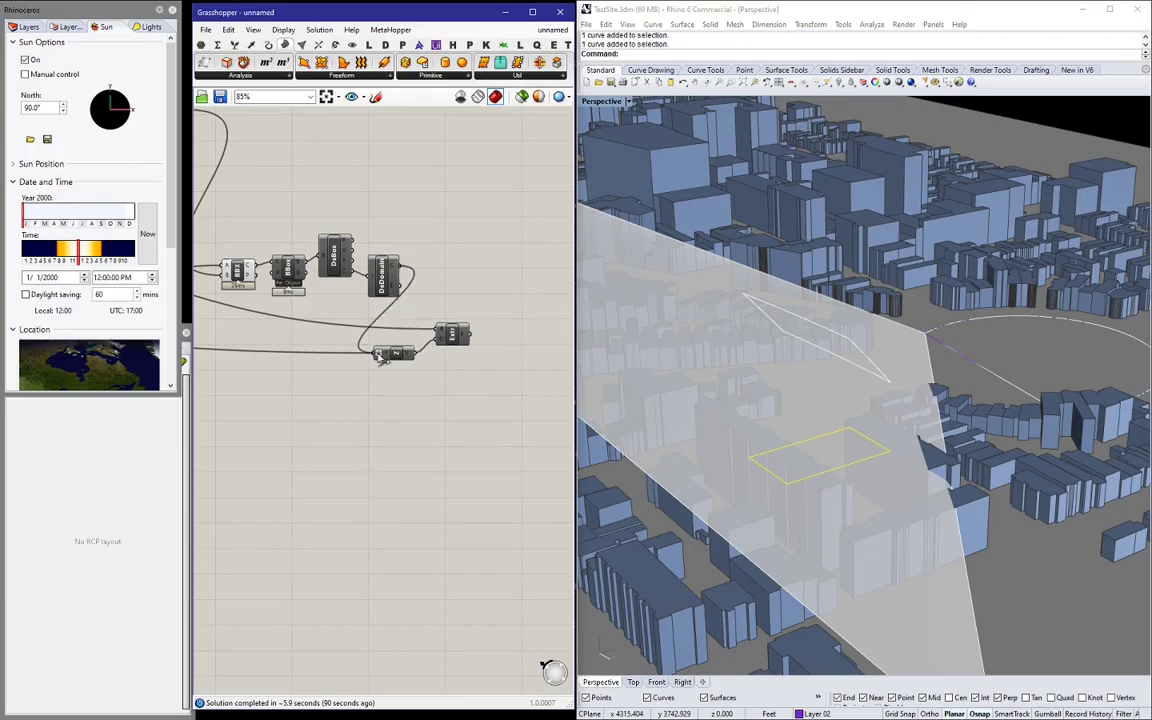
Toggle the end component's preview so the short tower block shows beneath the envelope.
right_click(396, 352)
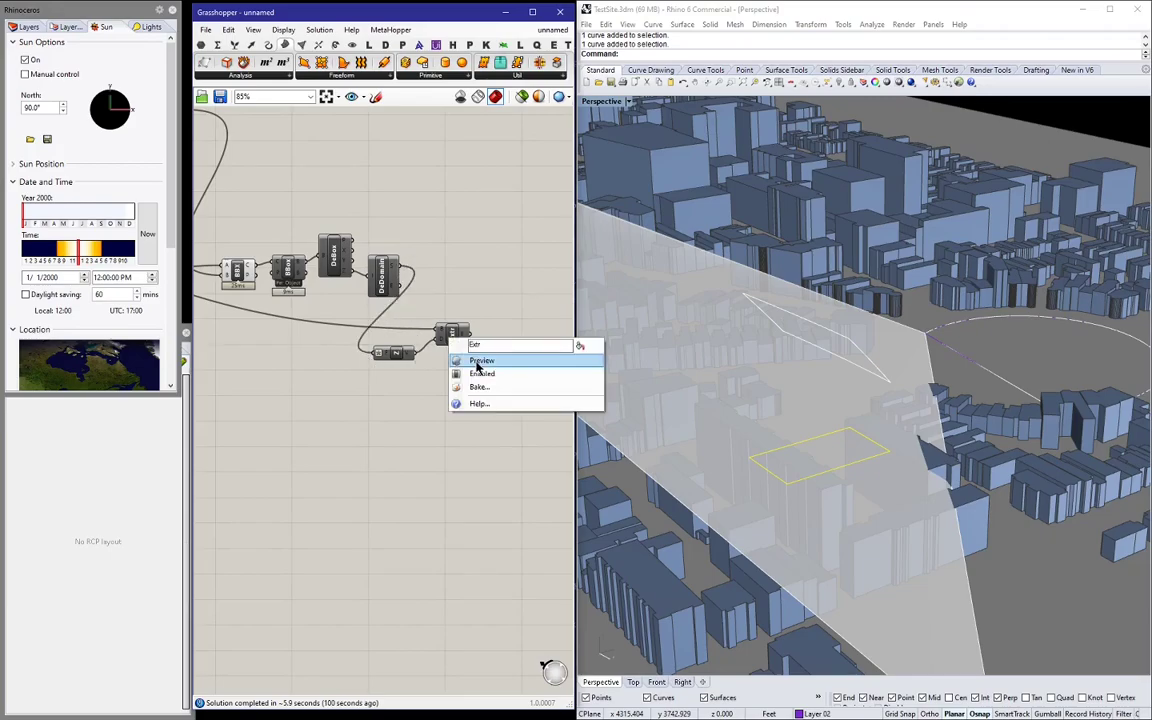
click(480, 360)
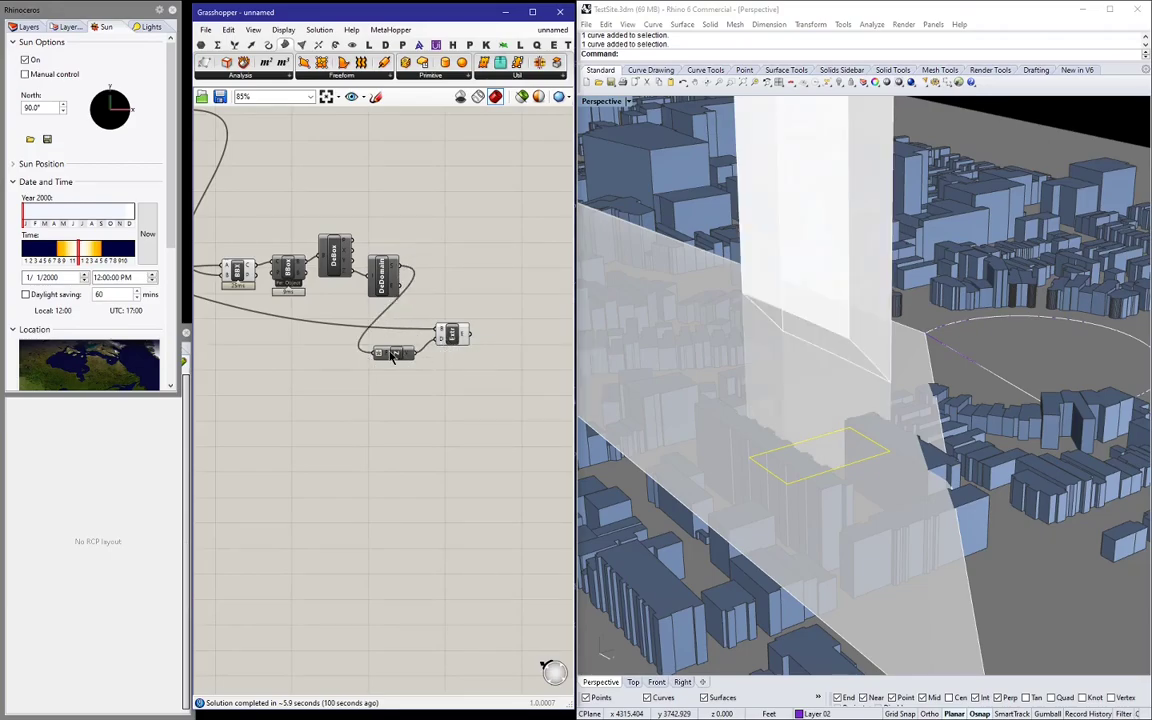
right_click(380, 352)
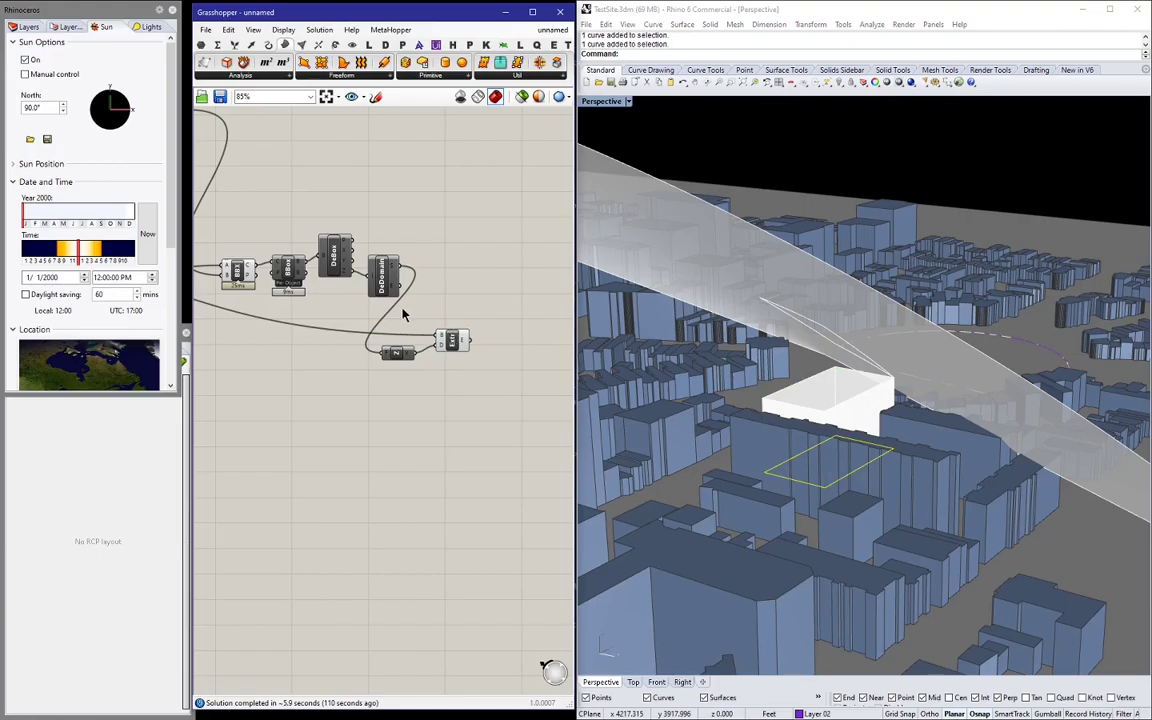
scroll(down, 3)
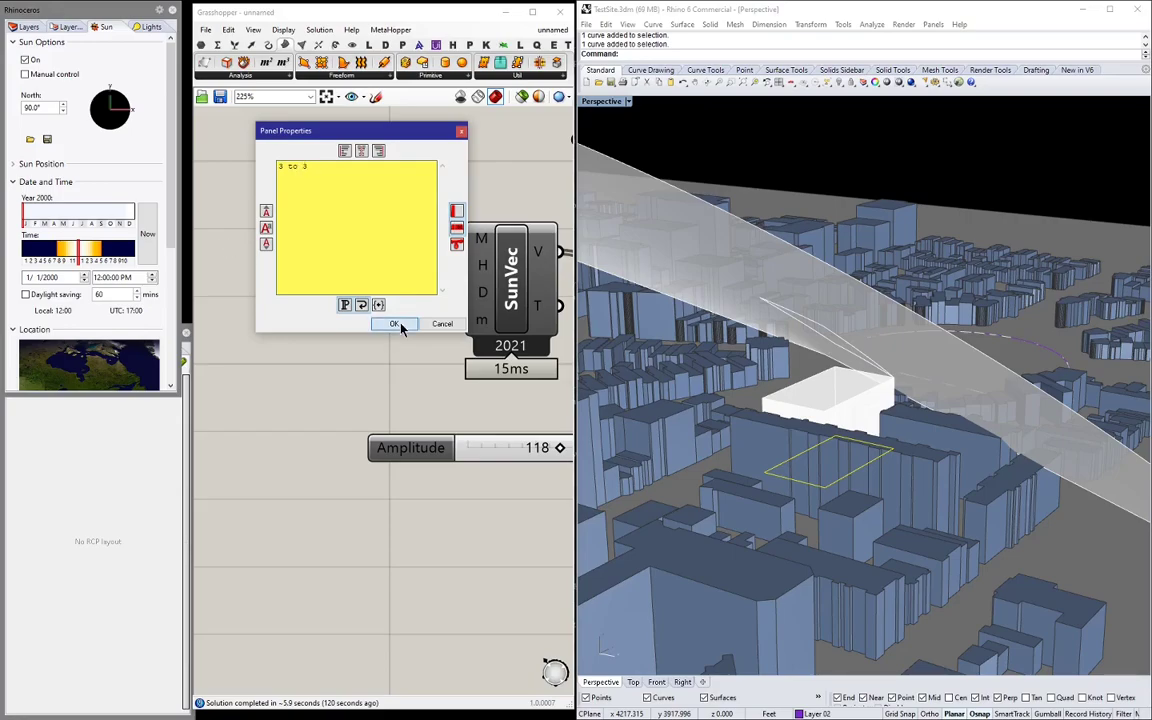
Confirm the edited hour-range panel values, raising the tower block.
click(392, 324)
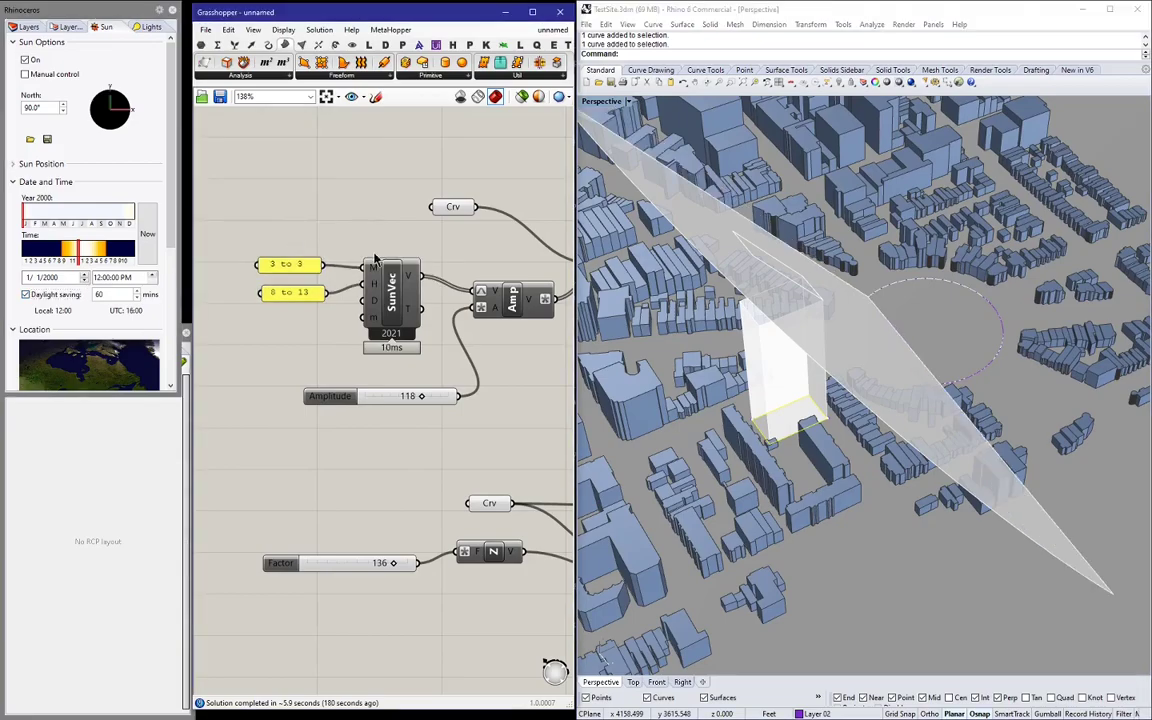
mouse_move(790, 332)
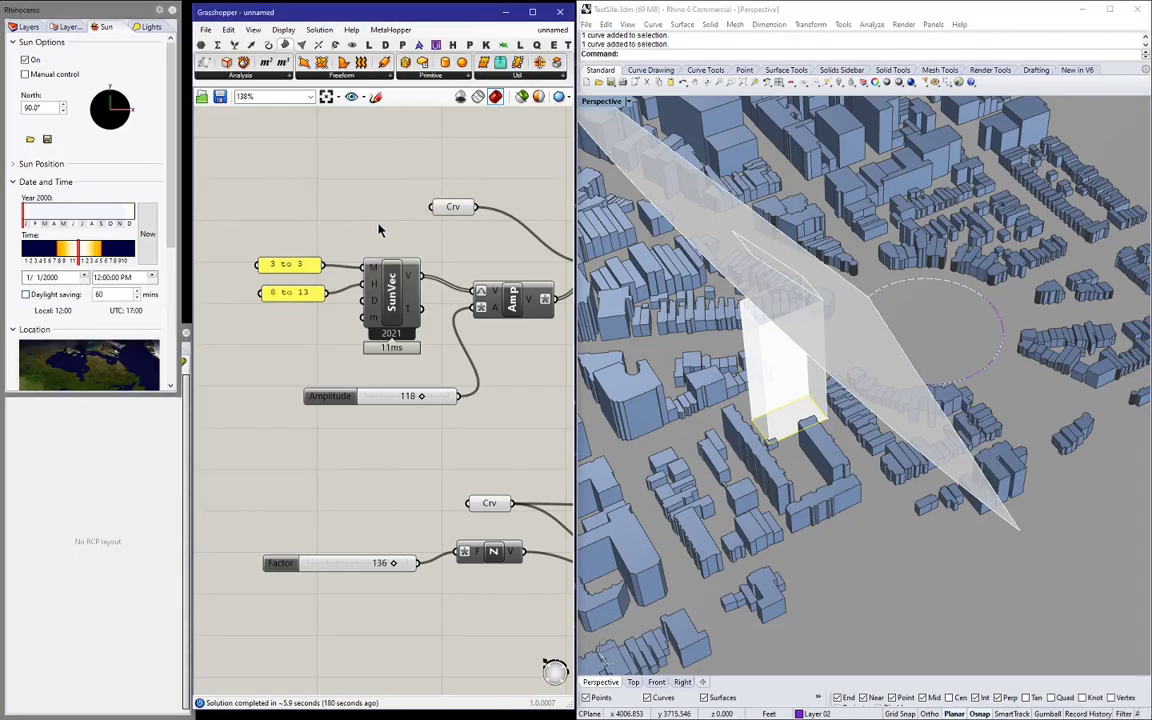
mouse_move(520, 364)
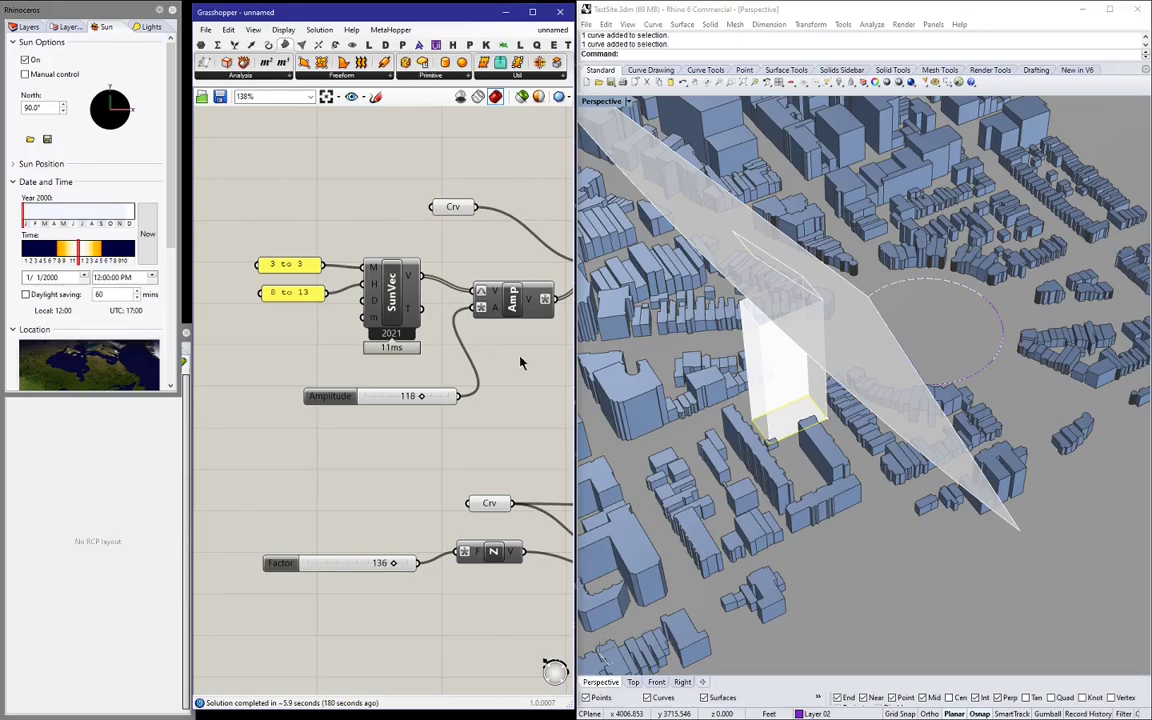